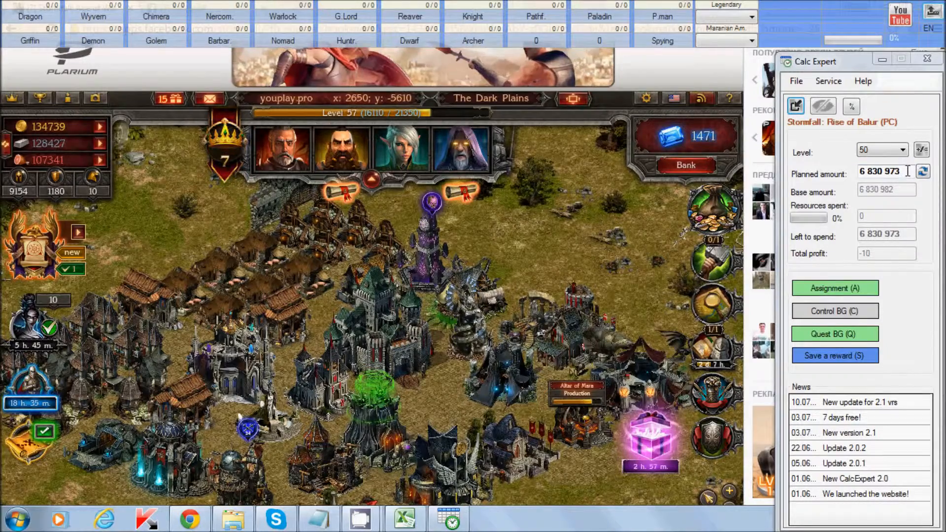
Step: Choose battleground level 38 and bring up the Determine planned amount options
{"action": "triple_click", "coordinate": [886, 172]}
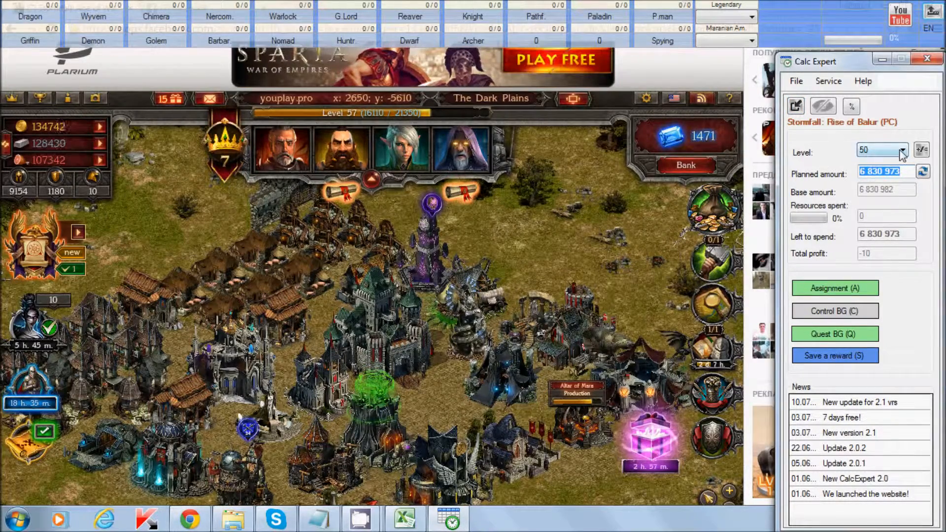
{"action": "left_click", "coordinate": [900, 150]}
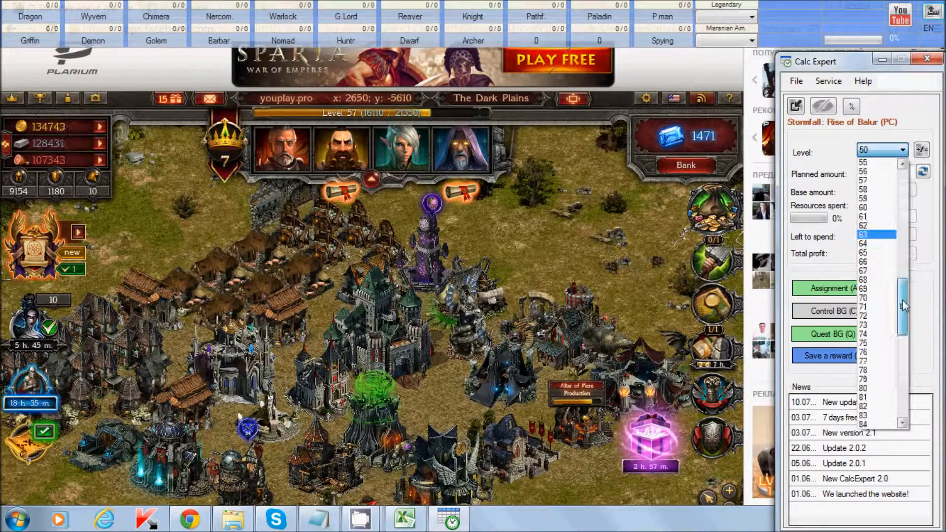
{"action": "scroll", "scroll_direction": "down", "scroll_amount": 3}
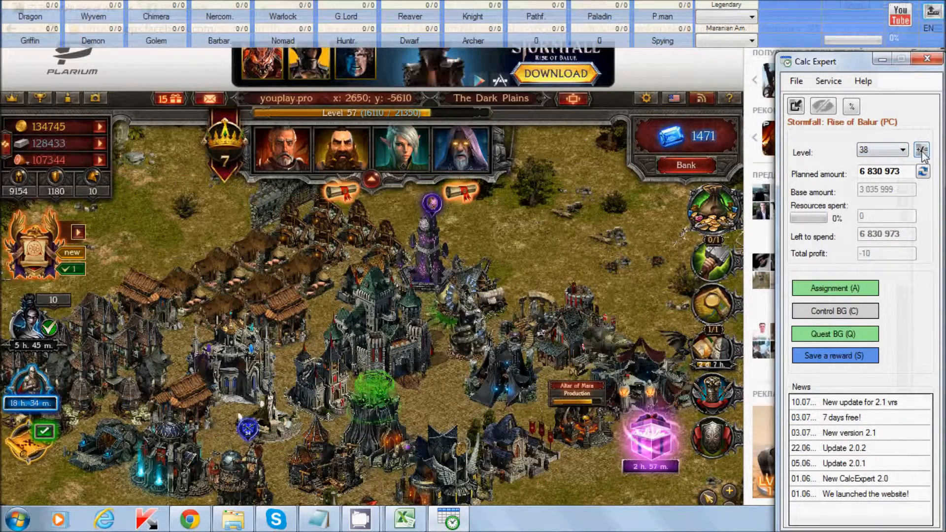
{"action": "left_click", "coordinate": [922, 150]}
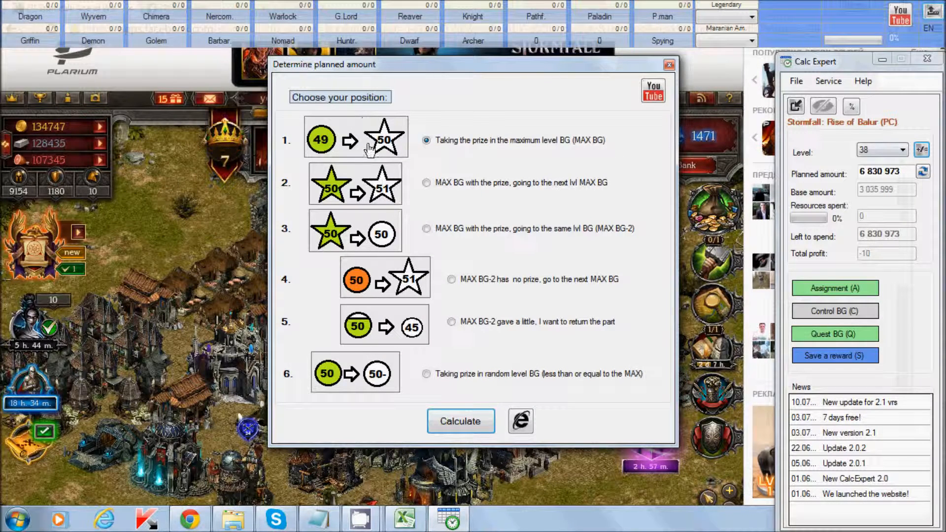
{"action": "mouse_move", "coordinate": [579, 187]}
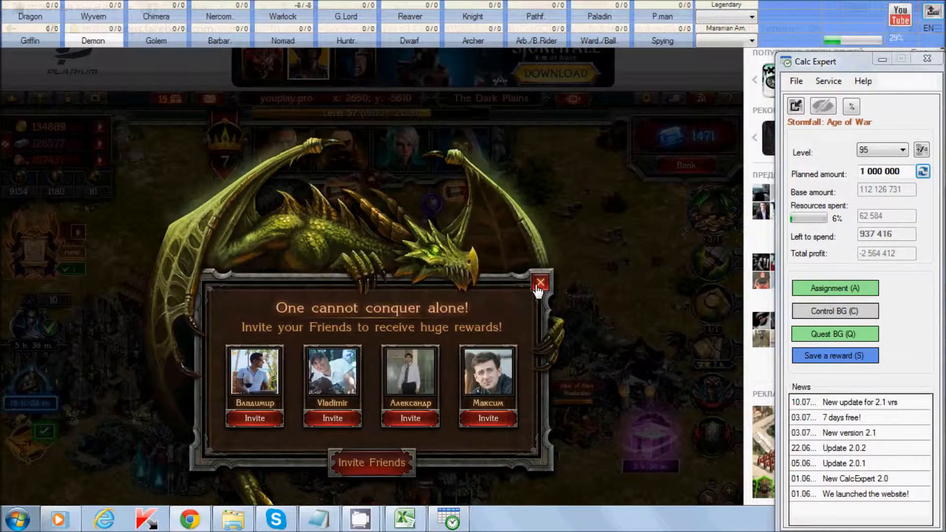
Step: Dismiss the game's friend-invite popup
{"action": "left_click", "coordinate": [538, 283]}
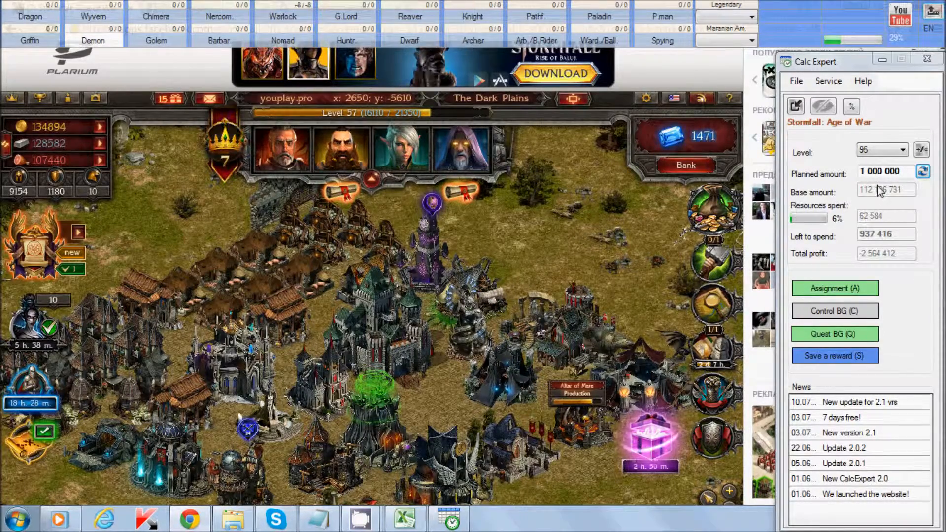
{"action": "left_click", "coordinate": [923, 171]}
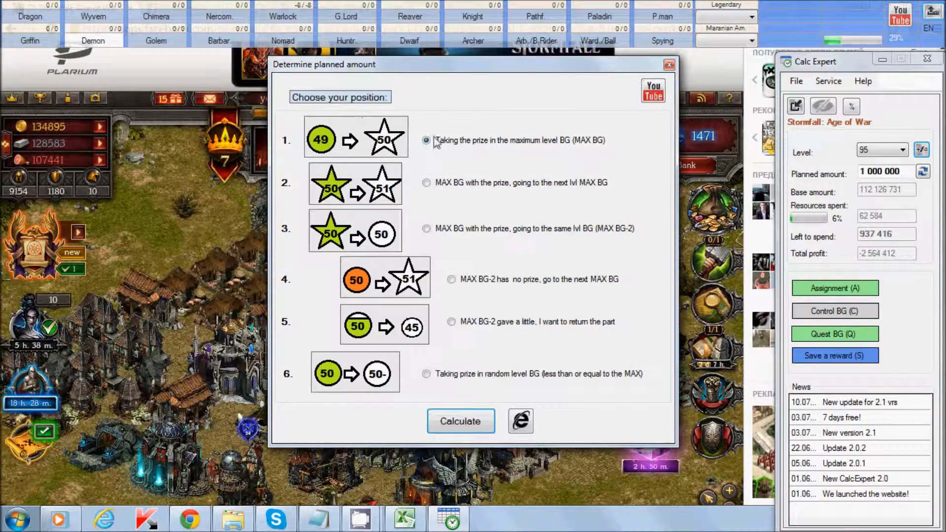
{"action": "mouse_move", "coordinate": [422, 176]}
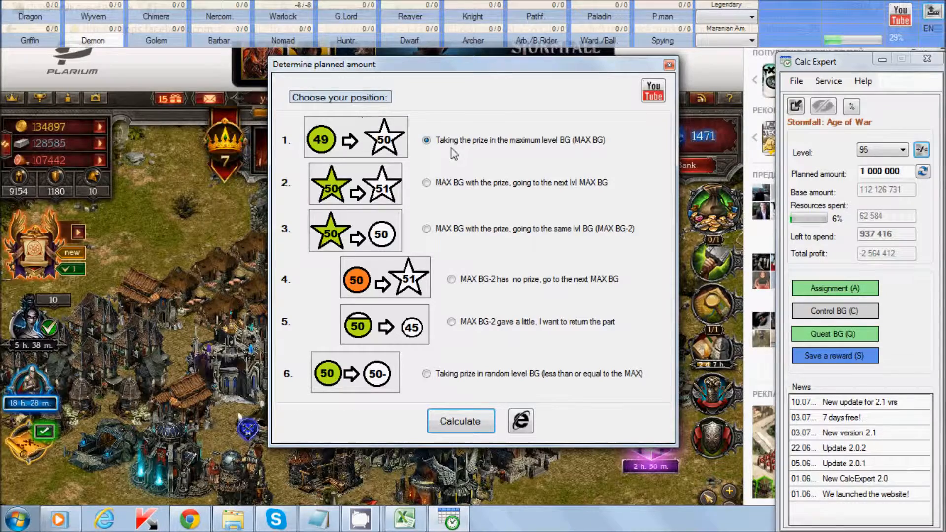
{"action": "mouse_move", "coordinate": [519, 157]}
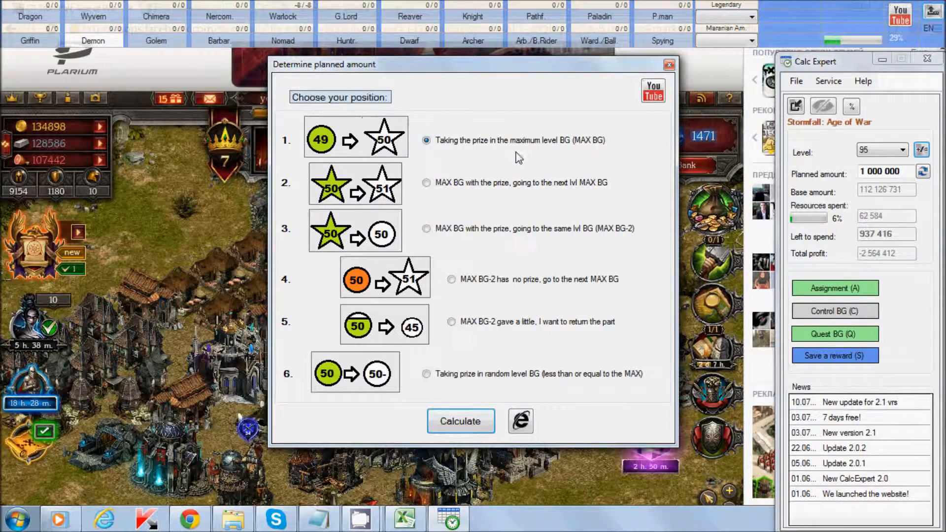
{"action": "mouse_move", "coordinate": [566, 153]}
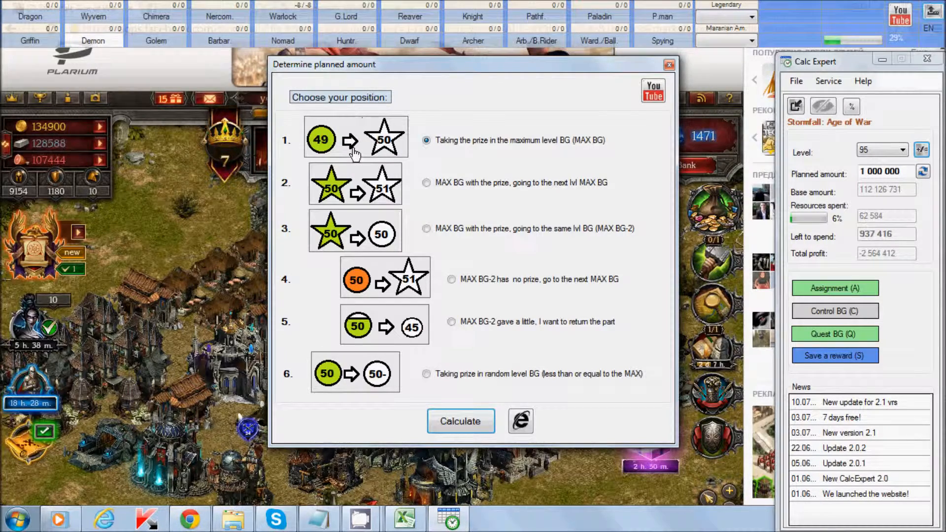
{"action": "mouse_move", "coordinate": [491, 161]}
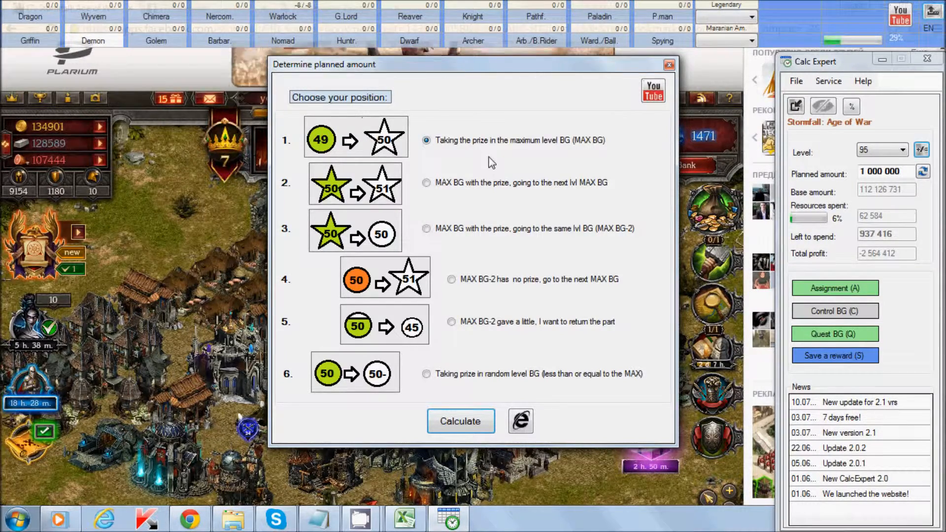
{"action": "mouse_move", "coordinate": [627, 114]}
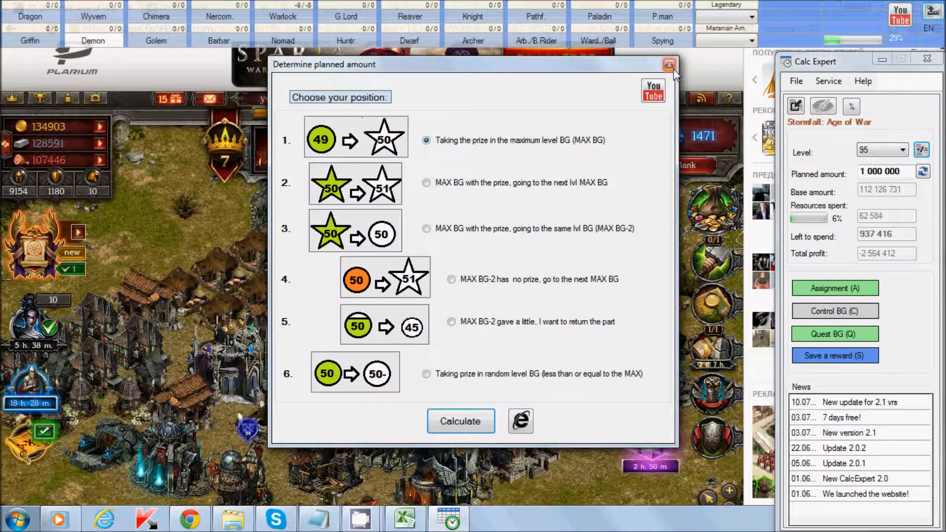
{"action": "mouse_move", "coordinate": [472, 177]}
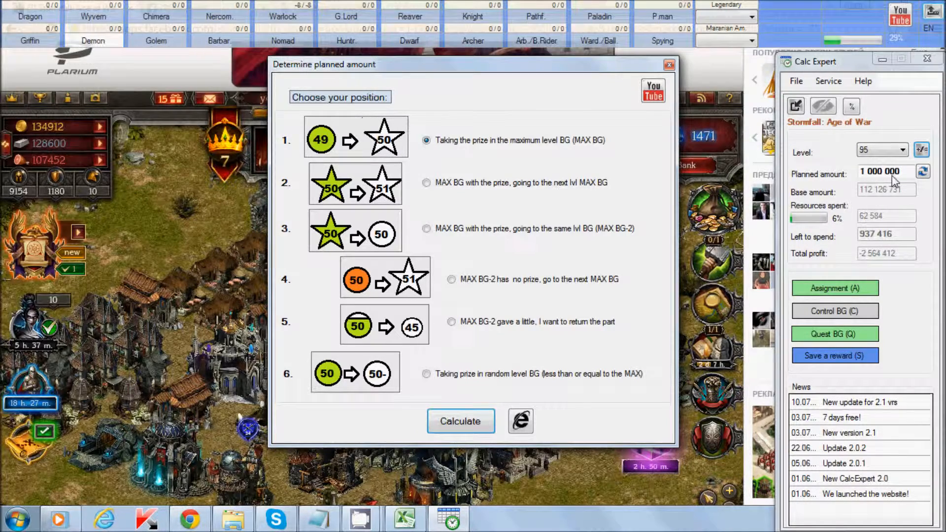
{"action": "left_click", "coordinate": [668, 65]}
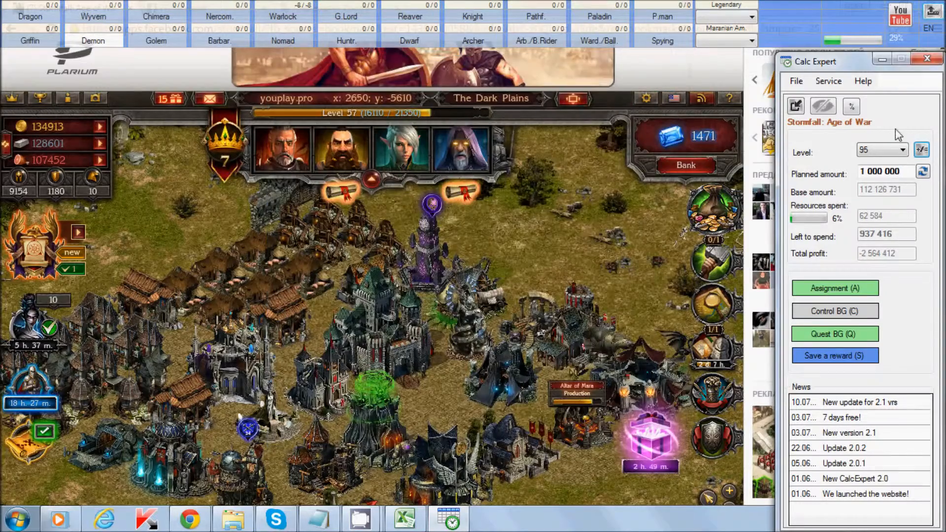
Step: Open Service > Statistics and select the second saved reward record's level
{"action": "left_click", "coordinate": [827, 80]}
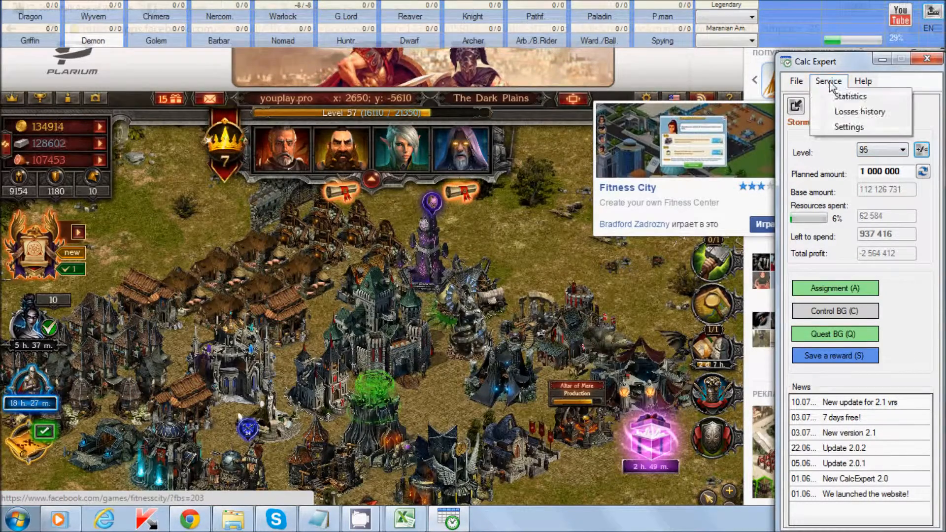
{"action": "left_click", "coordinate": [849, 96]}
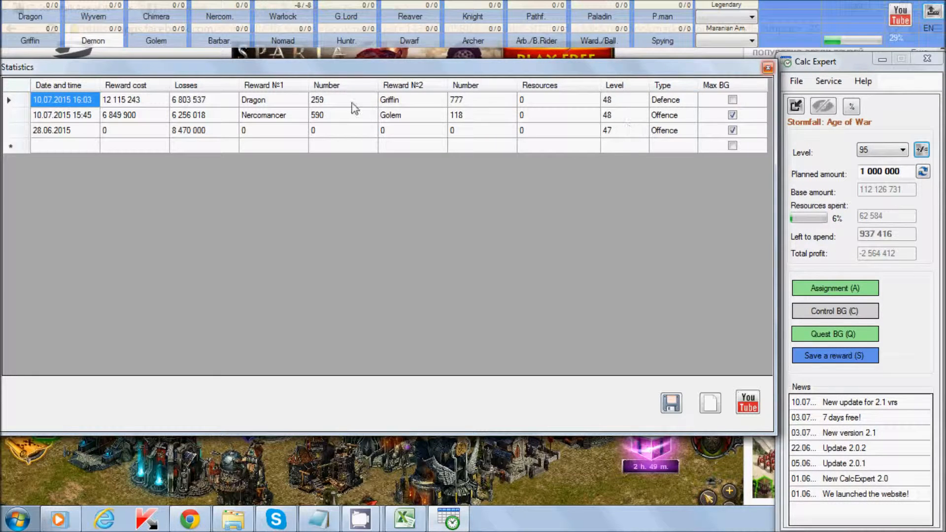
{"action": "mouse_move", "coordinate": [607, 124]}
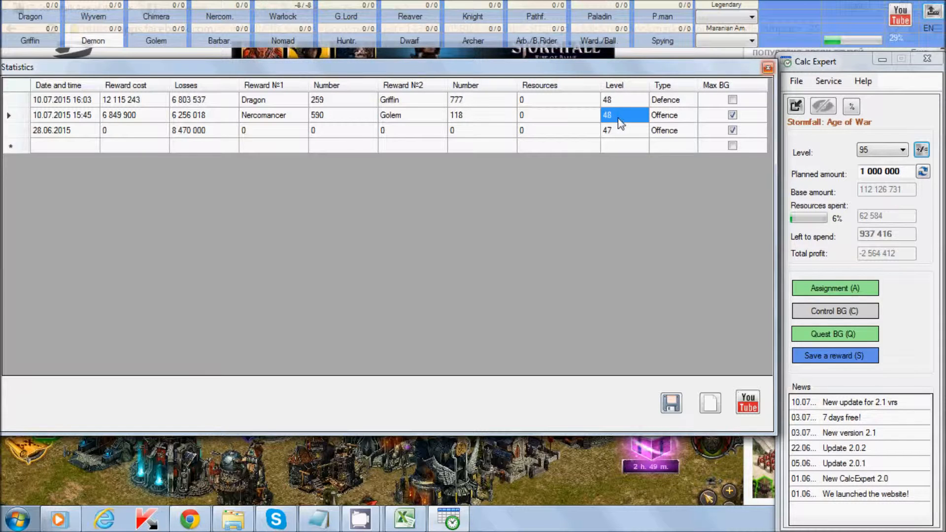
{"action": "left_click", "coordinate": [613, 100]}
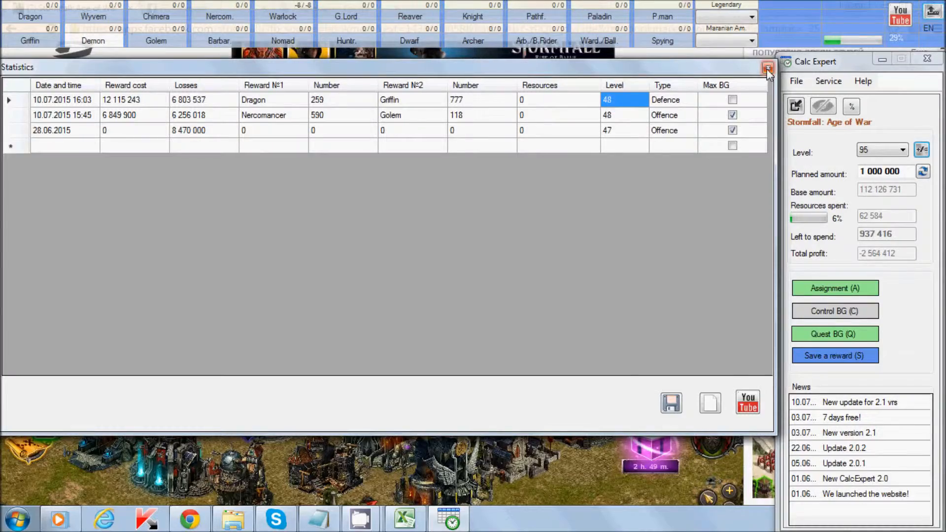
Step: Choose level 49 with the maximum-level BG prize position, yielding a 12,877,876 planned amount
{"action": "left_click", "coordinate": [922, 172]}
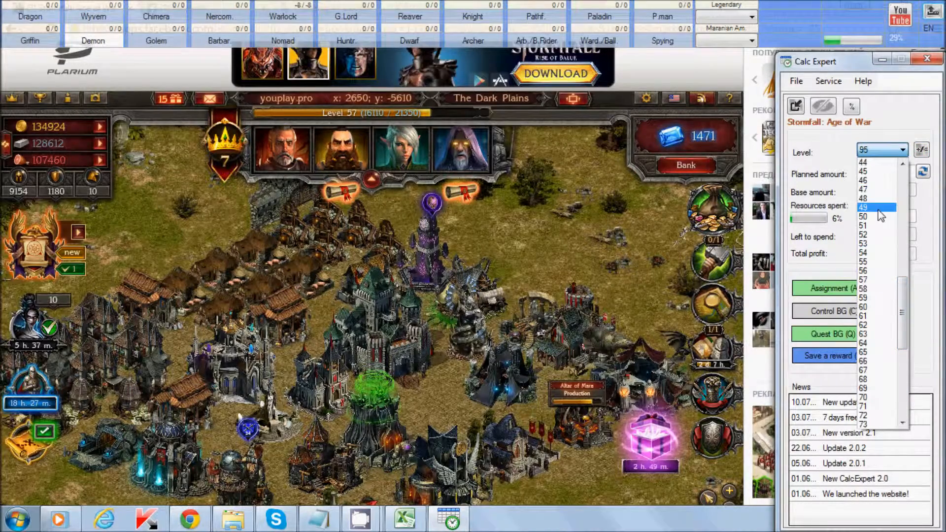
{"action": "left_click", "coordinate": [862, 208]}
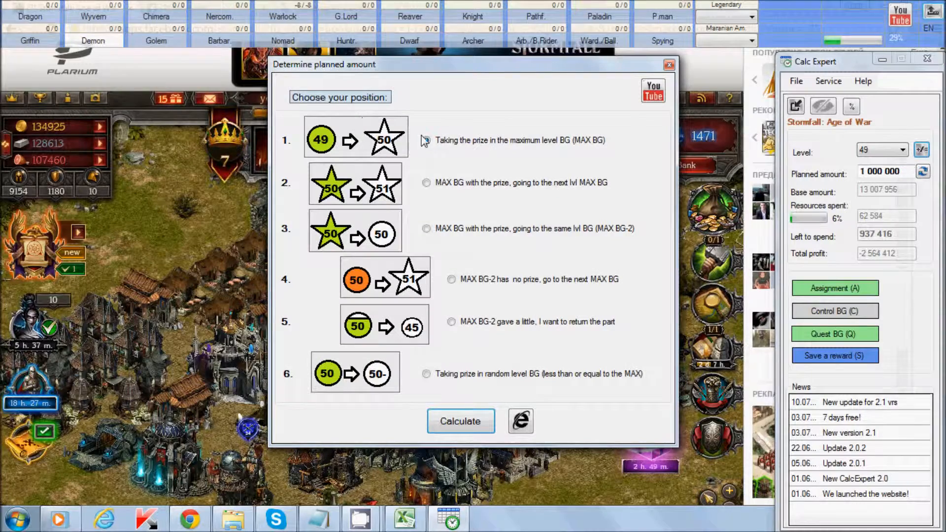
{"action": "left_click", "coordinate": [425, 140]}
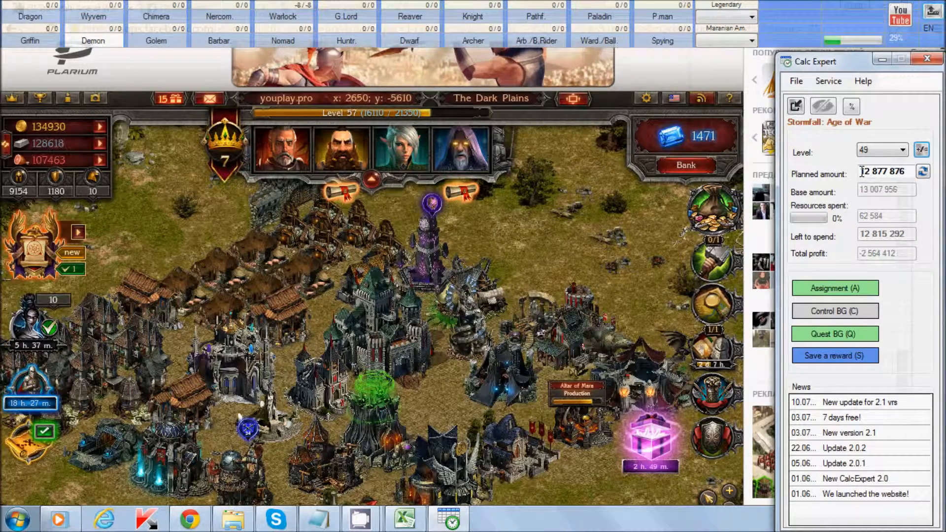
{"action": "triple_click", "coordinate": [884, 174]}
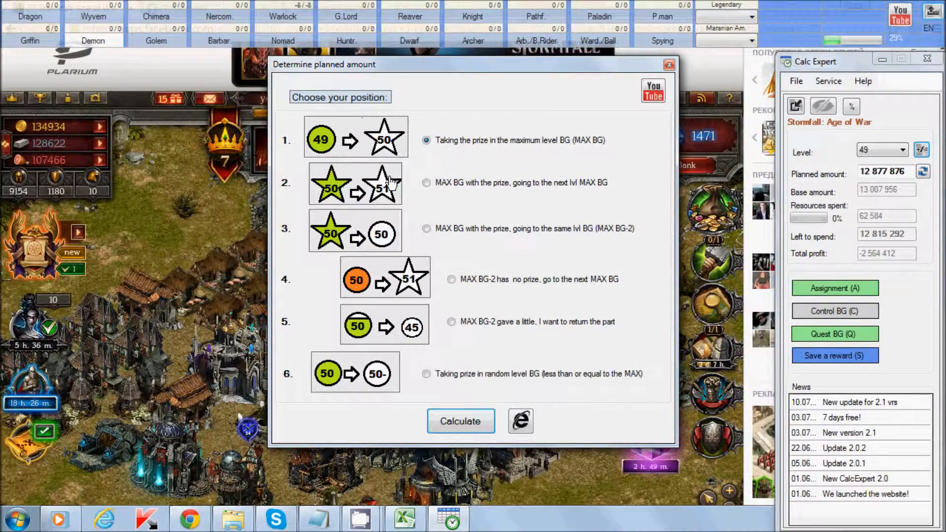
{"action": "mouse_move", "coordinate": [482, 201]}
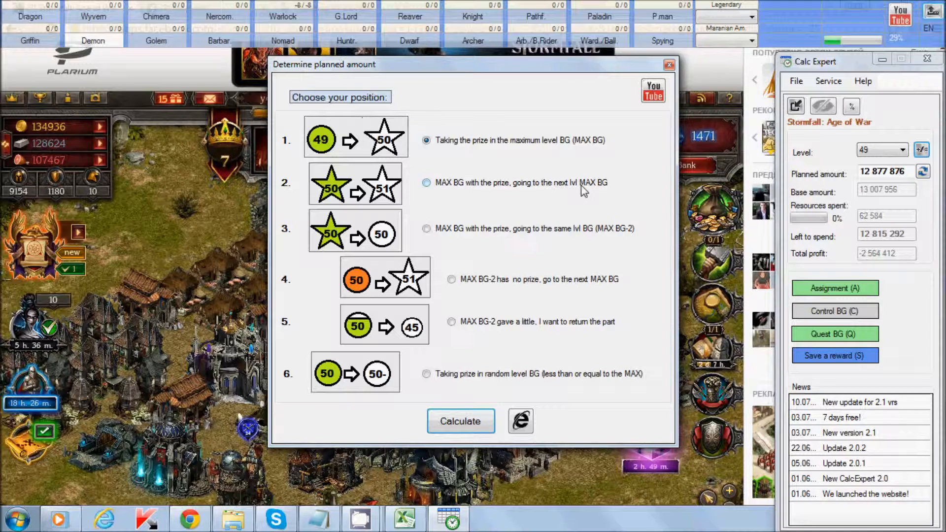
Step: Pick the prize-winning MAX BG to next-level position, giving 10,699,985
{"action": "left_click", "coordinate": [426, 183]}
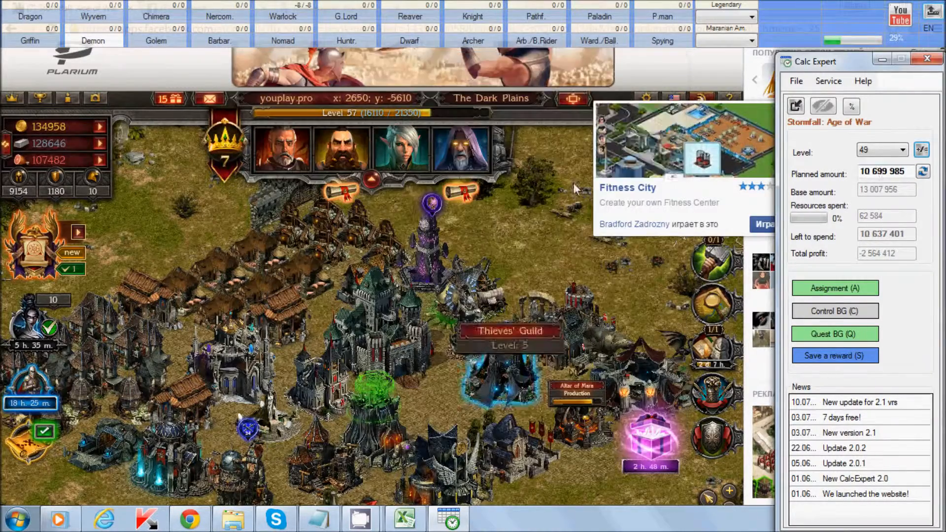
Step: Choose level 50 for an 11,776,529 planned amount and dismiss the invite popup
{"action": "triple_click", "coordinate": [883, 174]}
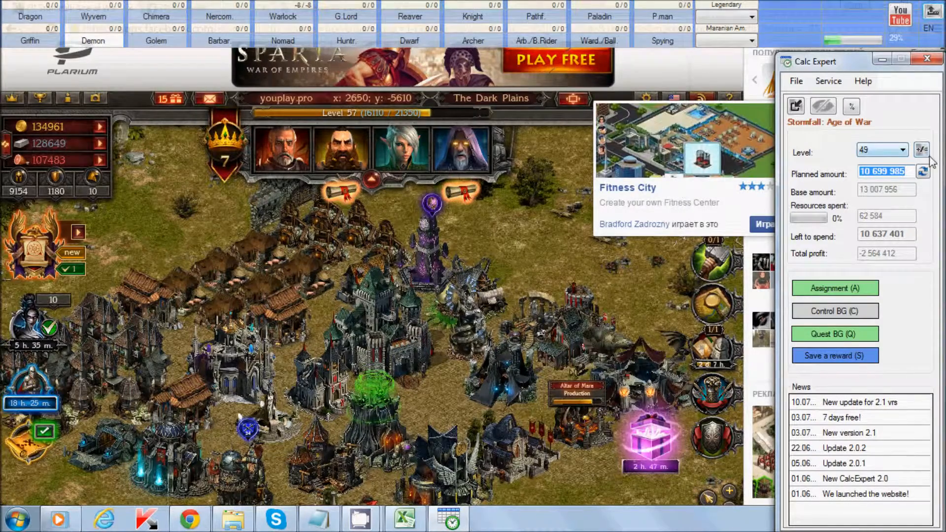
{"action": "left_click", "coordinate": [921, 150]}
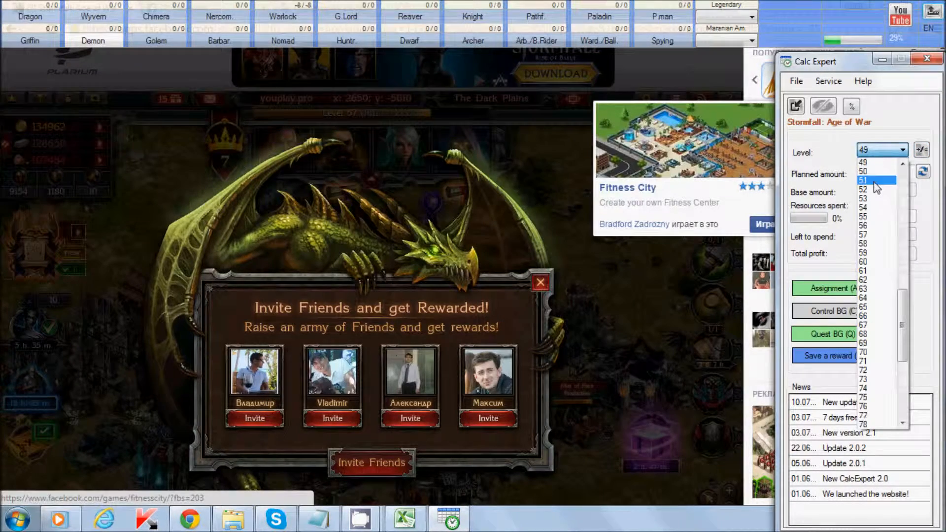
{"action": "left_click", "coordinate": [862, 172]}
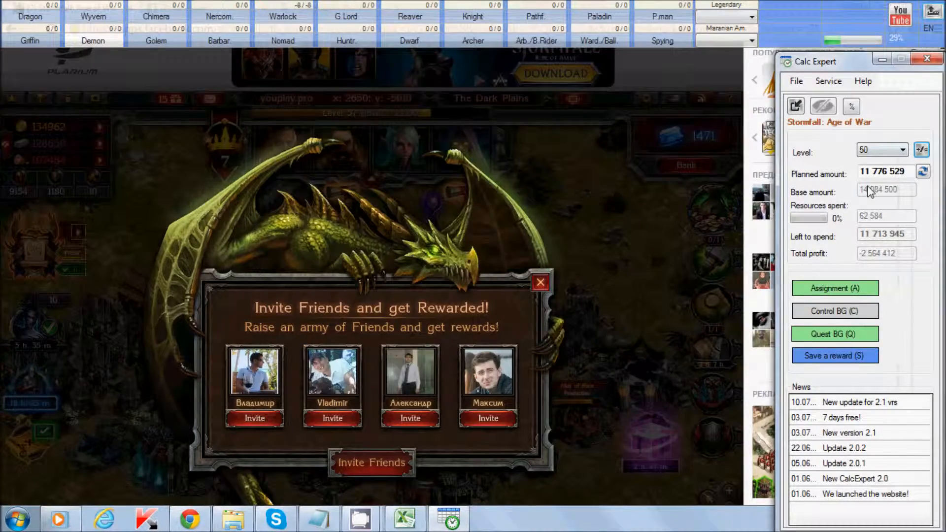
{"action": "left_click", "coordinate": [539, 282]}
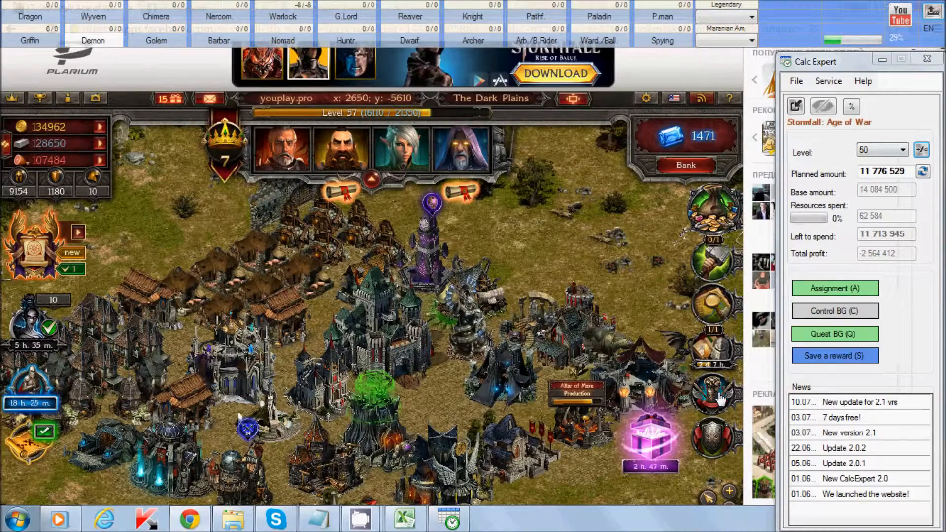
{"action": "left_click", "coordinate": [922, 172]}
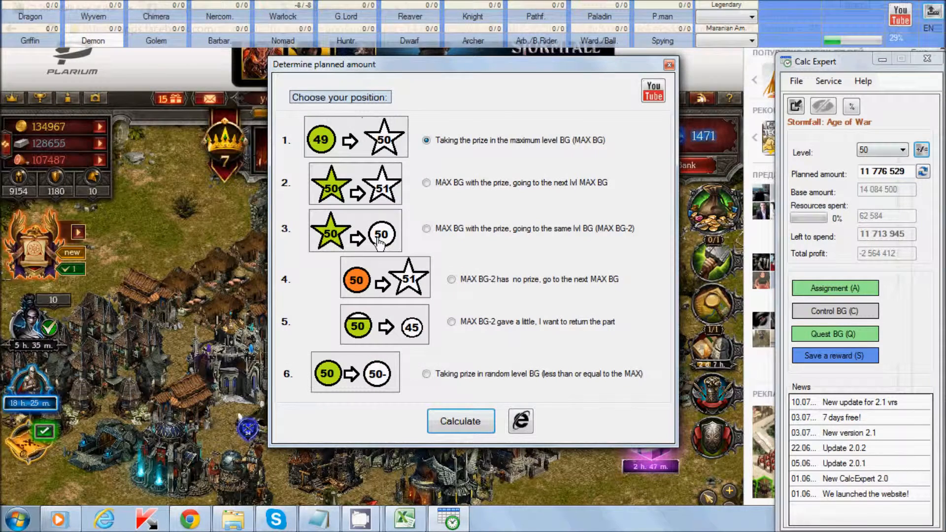
{"action": "left_click", "coordinate": [426, 228]}
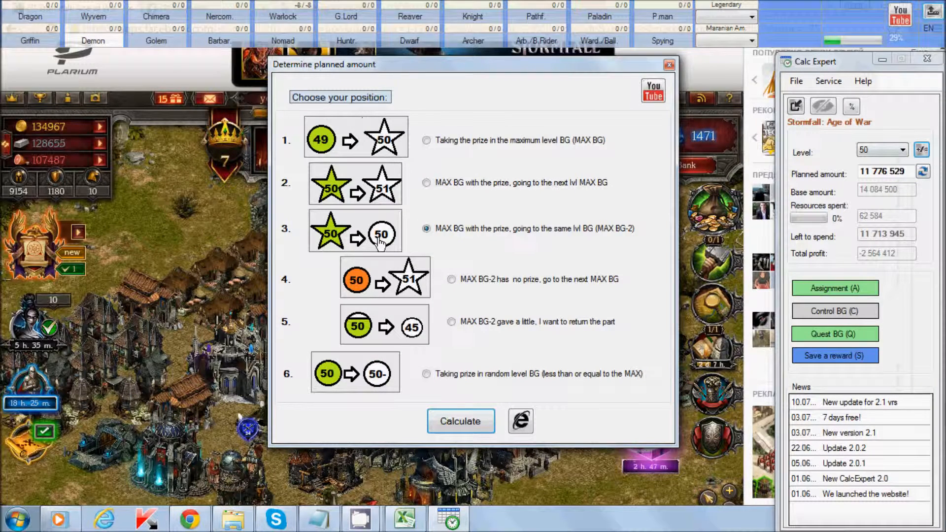
{"action": "mouse_move", "coordinate": [482, 269]}
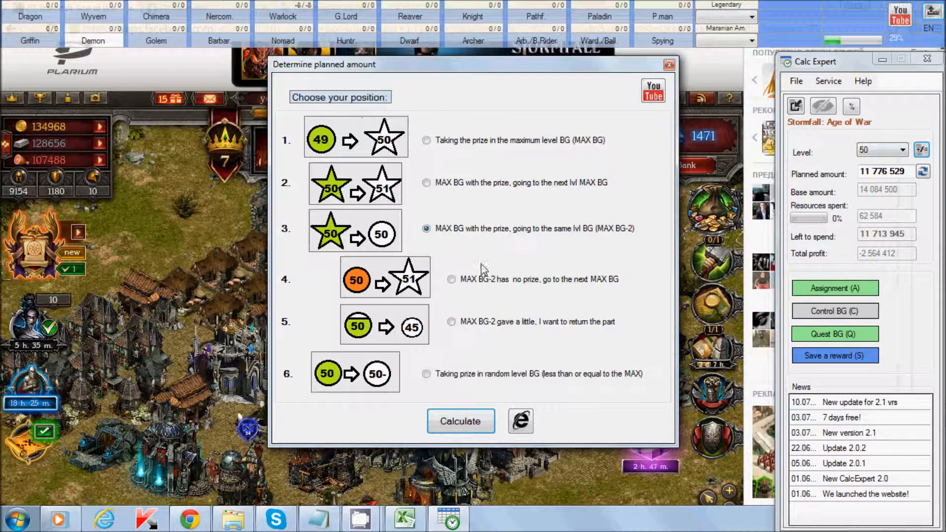
{"action": "mouse_move", "coordinate": [710, 77]}
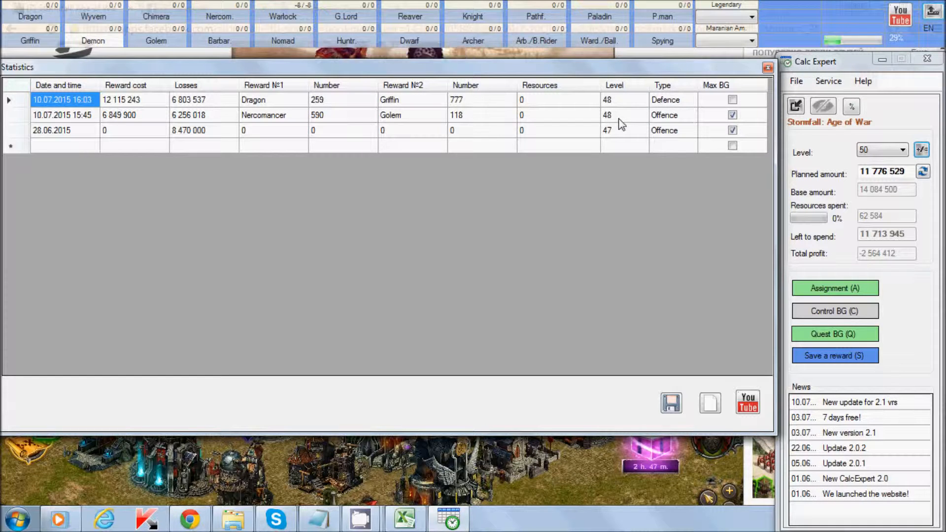
{"action": "left_click", "coordinate": [607, 115]}
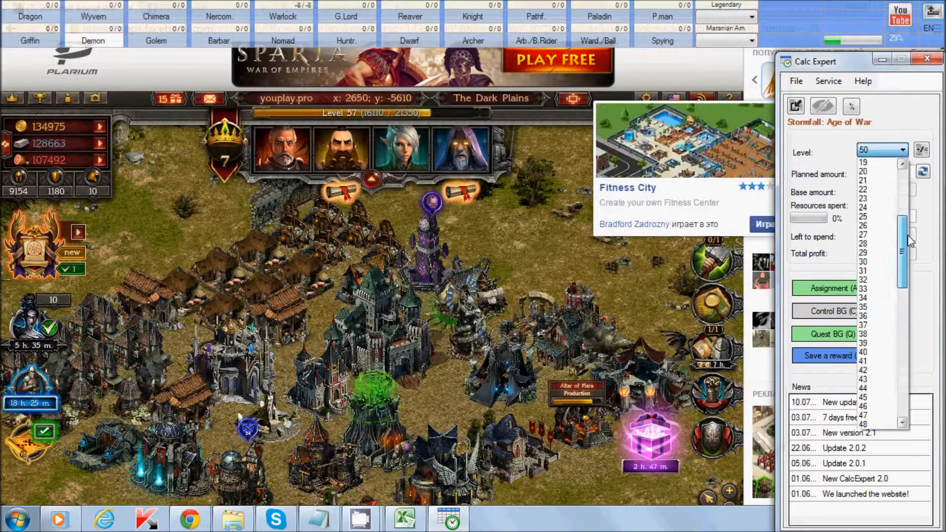
Step: Choose level 48 and calculate the same-level MAX BG-2 position, giving 9,979,405
{"action": "scroll", "scroll_direction": "down", "scroll_amount": 3}
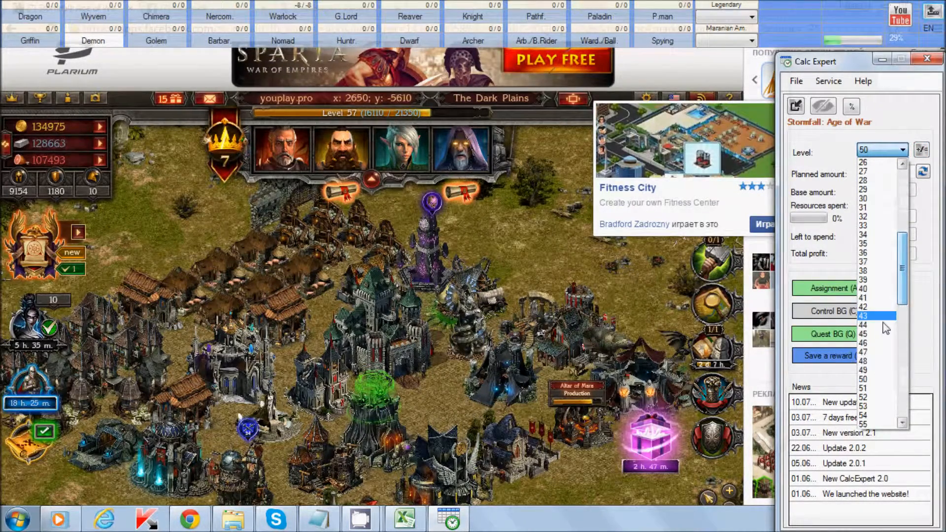
{"action": "left_click", "coordinate": [862, 352]}
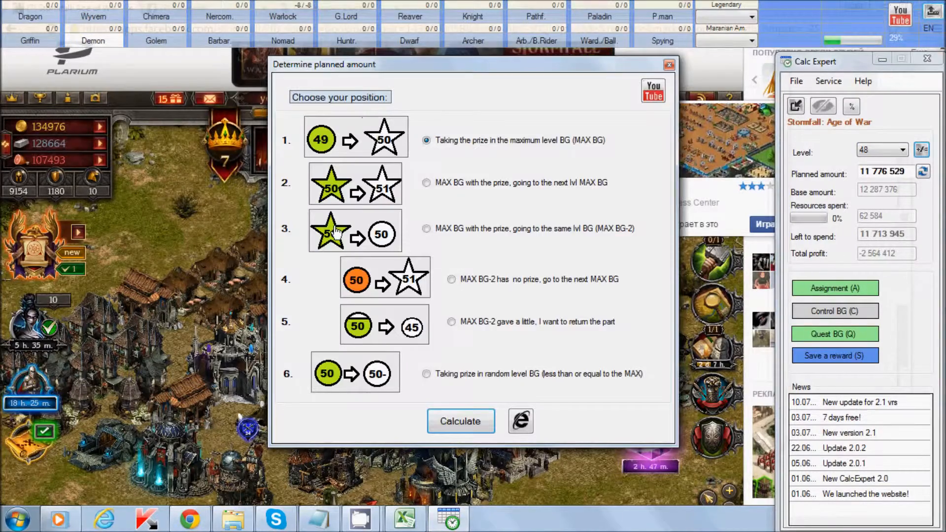
{"action": "left_click", "coordinate": [426, 228]}
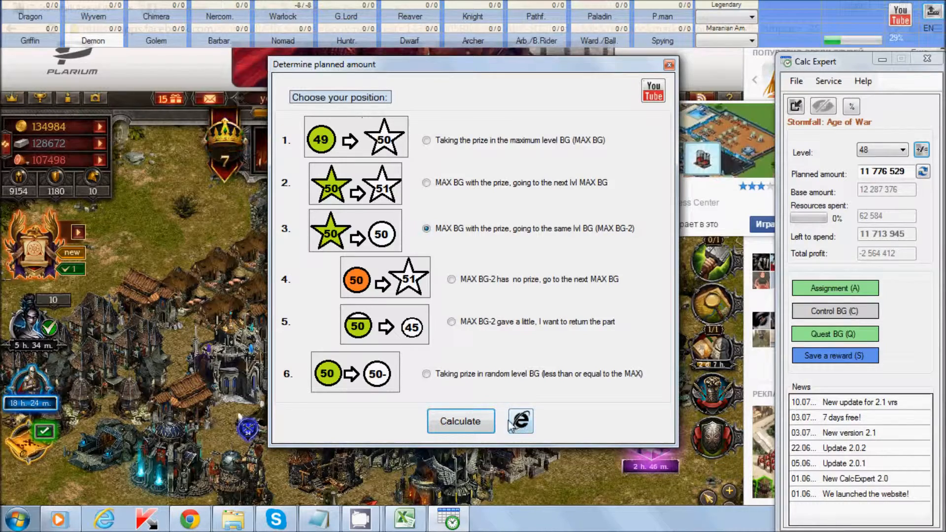
{"action": "left_click", "coordinate": [460, 421]}
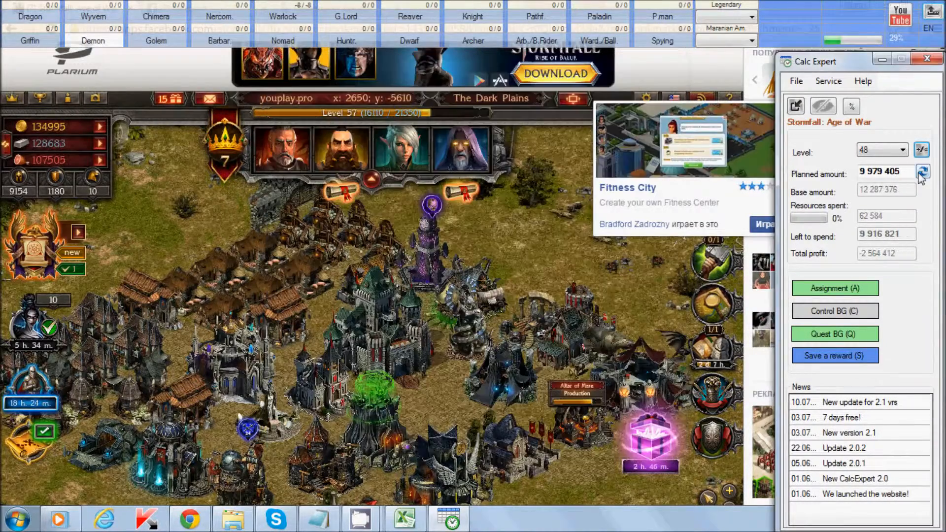
Step: Calculate the no-prize next MAX BG position at level 49, then reopen the position choices
{"action": "left_click", "coordinate": [921, 171]}
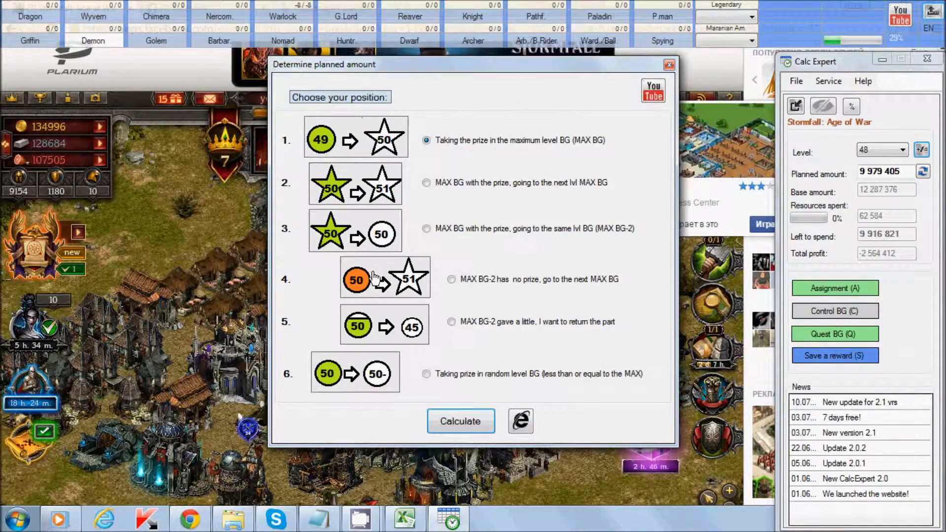
{"action": "left_click", "coordinate": [451, 279]}
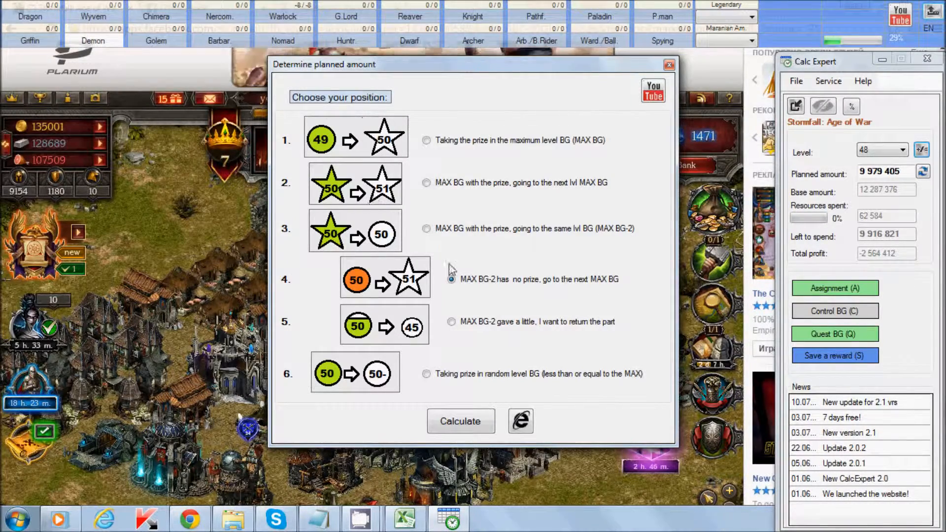
{"action": "left_click", "coordinate": [452, 279]}
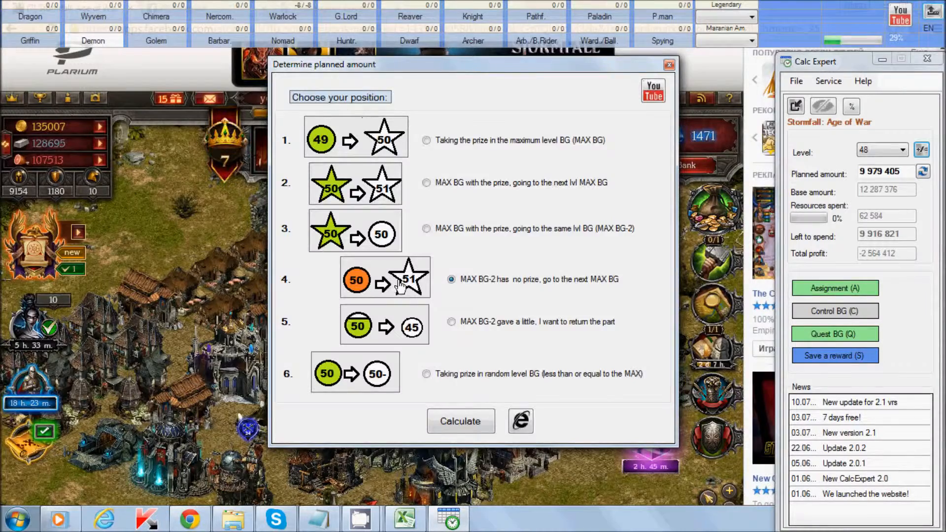
{"action": "left_click", "coordinate": [921, 150]}
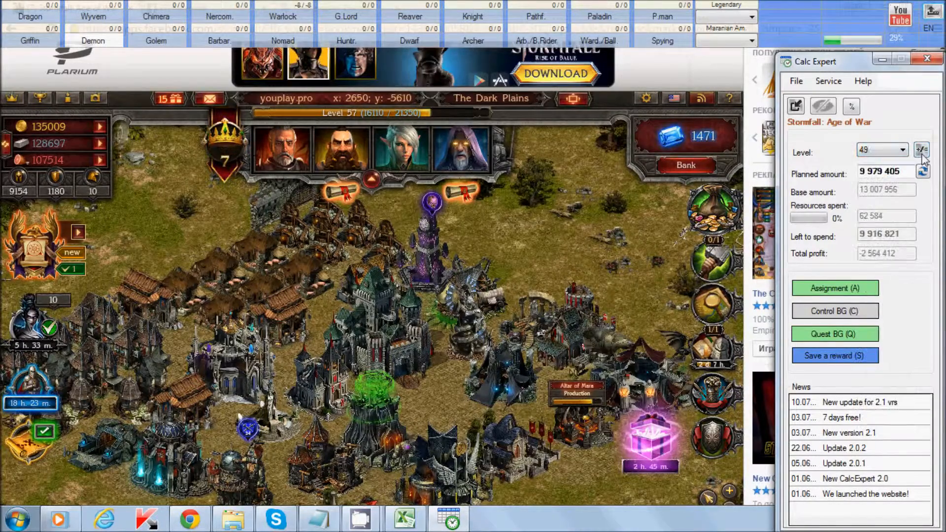
{"action": "left_click", "coordinate": [921, 151]}
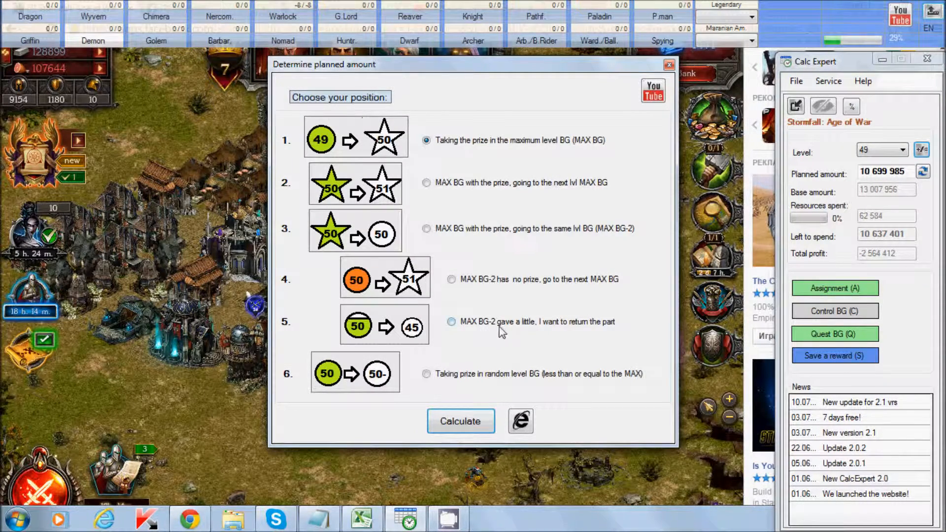
{"action": "mouse_move", "coordinate": [586, 335]}
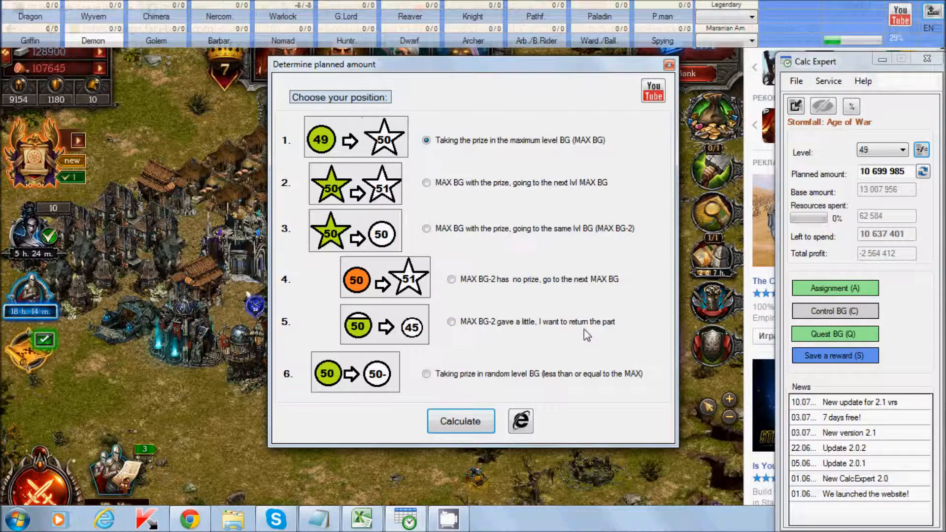
{"action": "mouse_move", "coordinate": [432, 338]}
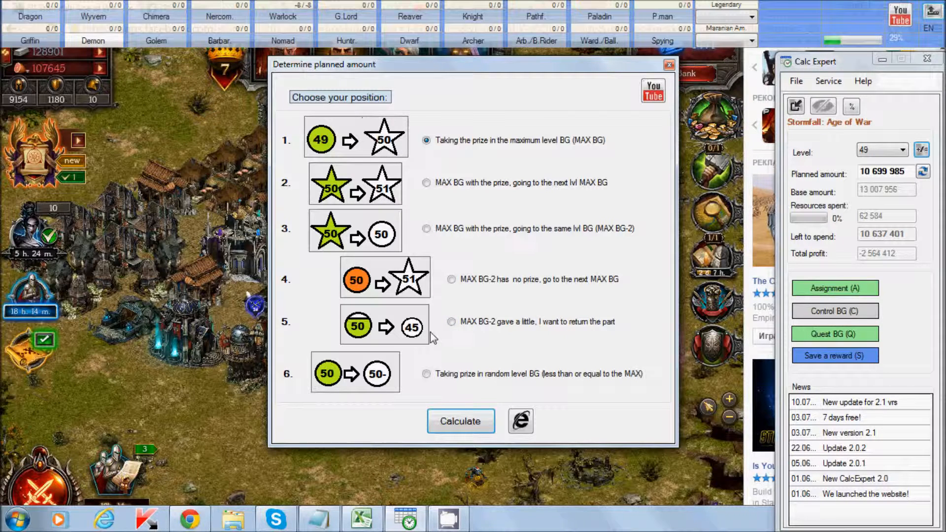
Step: Pick the gave-a-little position, close the dialog uncalculated, and choose level 40
{"action": "left_click", "coordinate": [450, 321]}
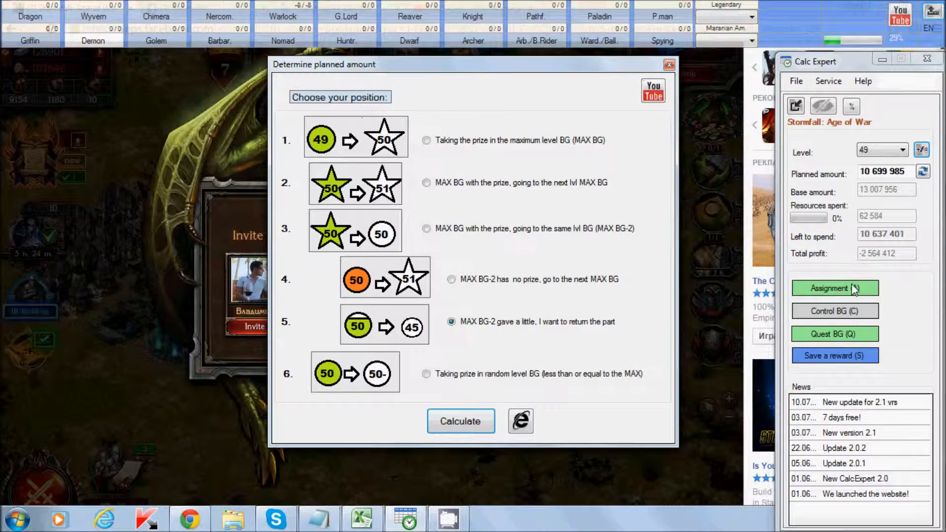
{"action": "mouse_move", "coordinate": [876, 265]}
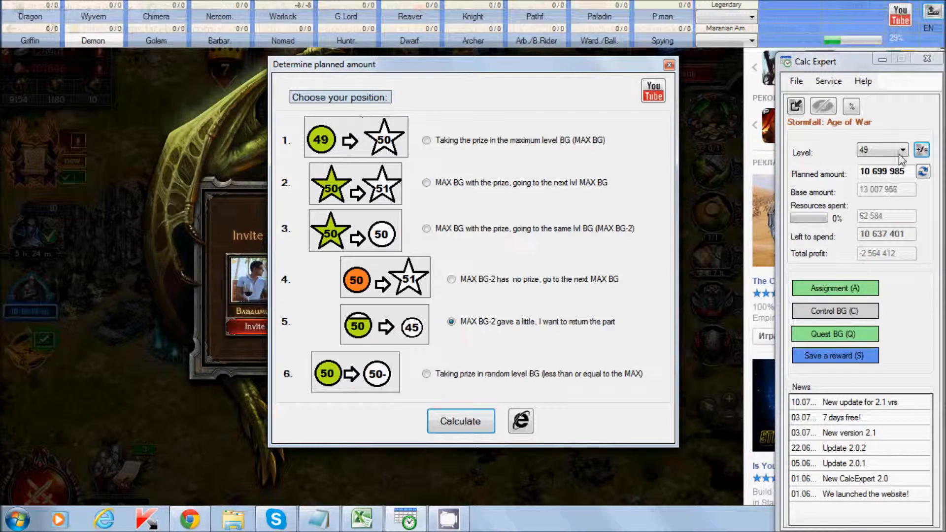
{"action": "left_click", "coordinate": [668, 65]}
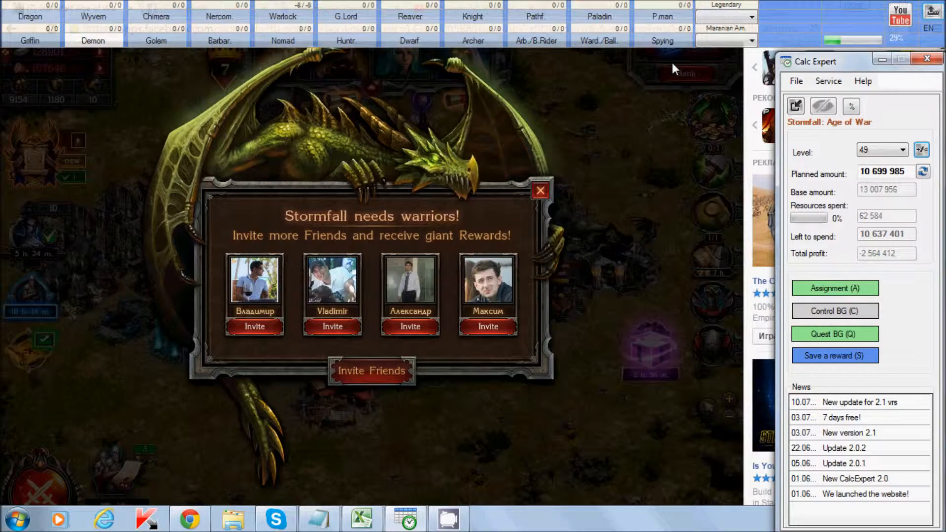
{"action": "left_click", "coordinate": [908, 150]}
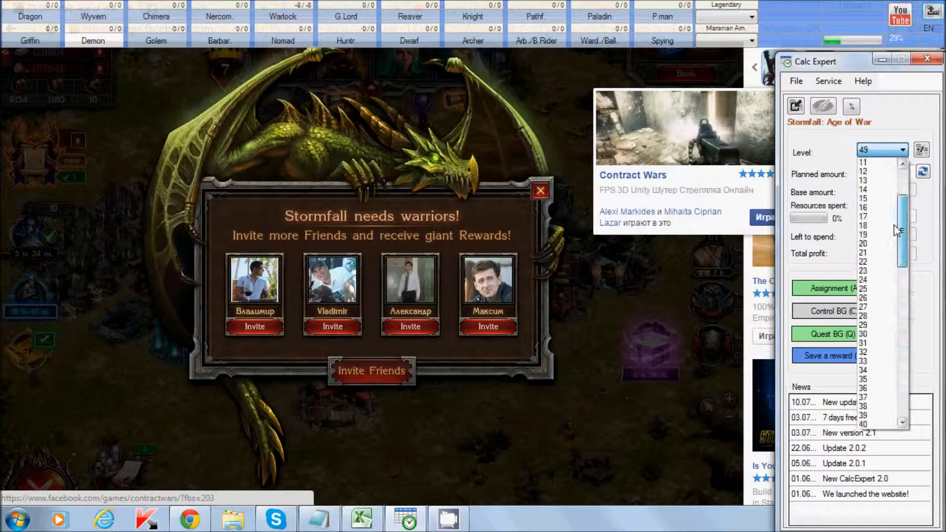
{"action": "left_click", "coordinate": [863, 334]}
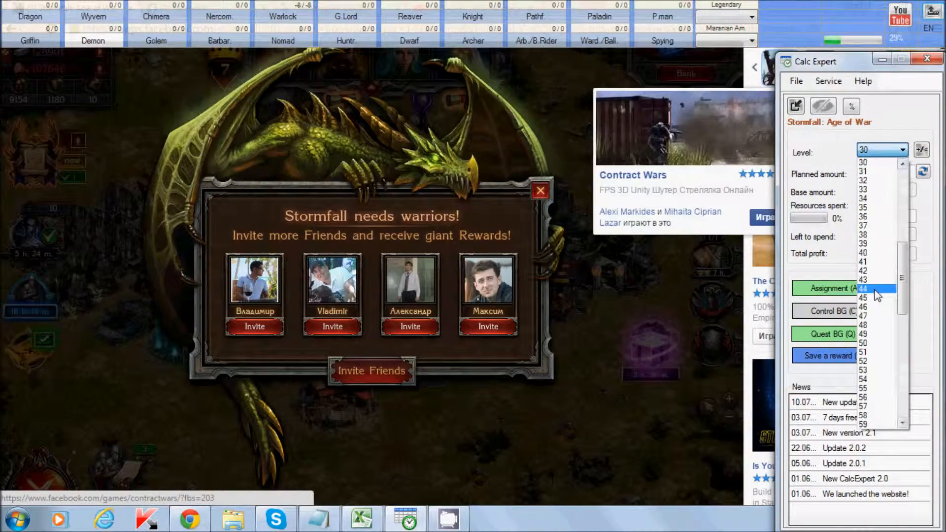
{"action": "left_click", "coordinate": [861, 252]}
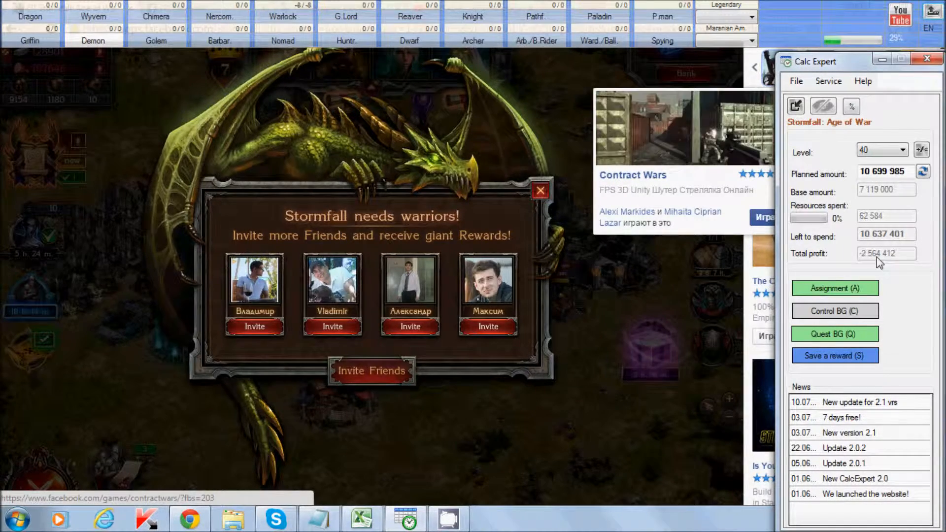
{"action": "left_click", "coordinate": [921, 150]}
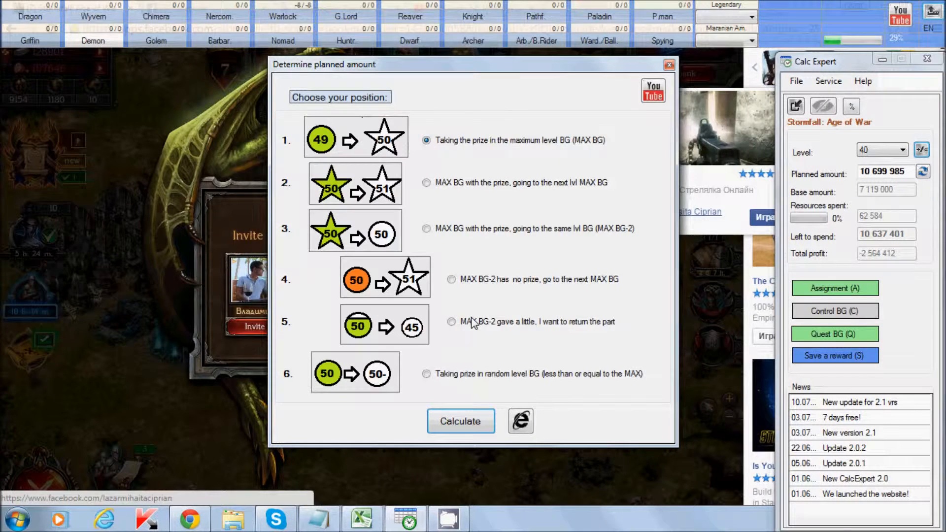
{"action": "left_click", "coordinate": [451, 322]}
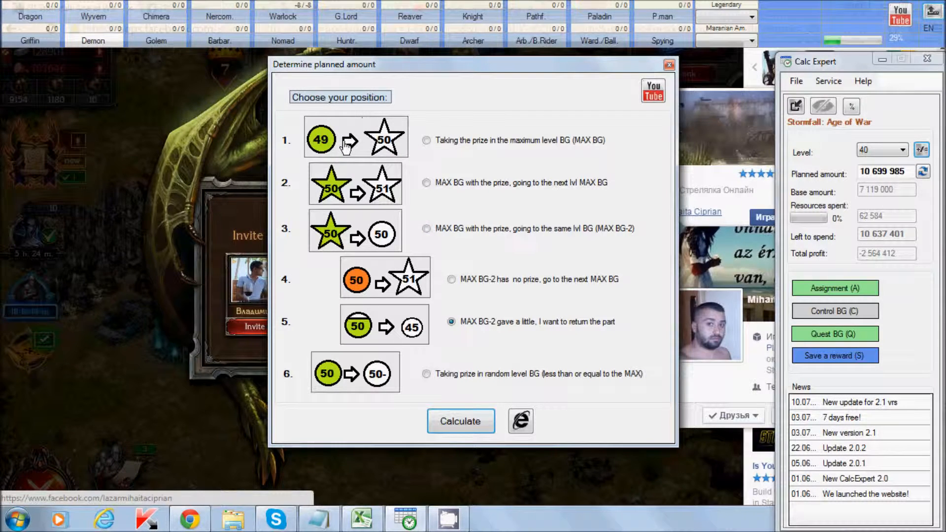
{"action": "mouse_move", "coordinate": [412, 150]}
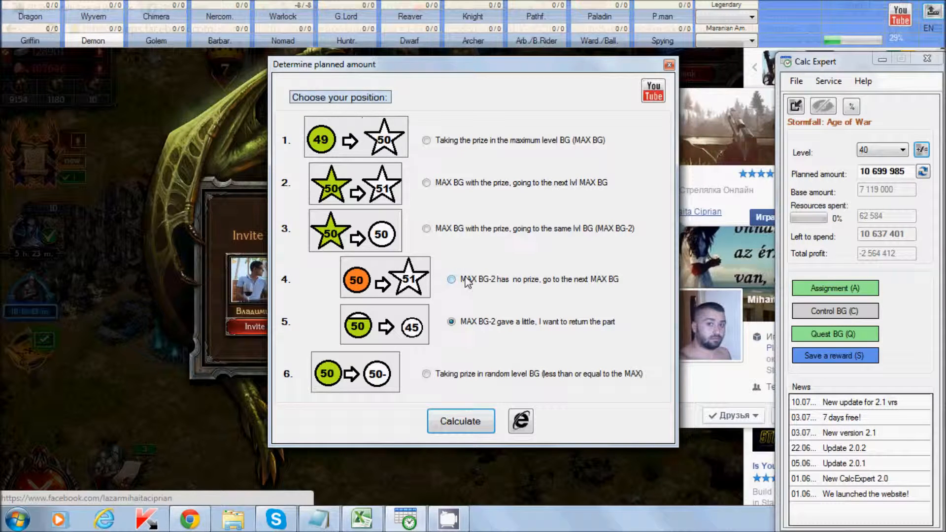
{"action": "left_click", "coordinate": [451, 279]}
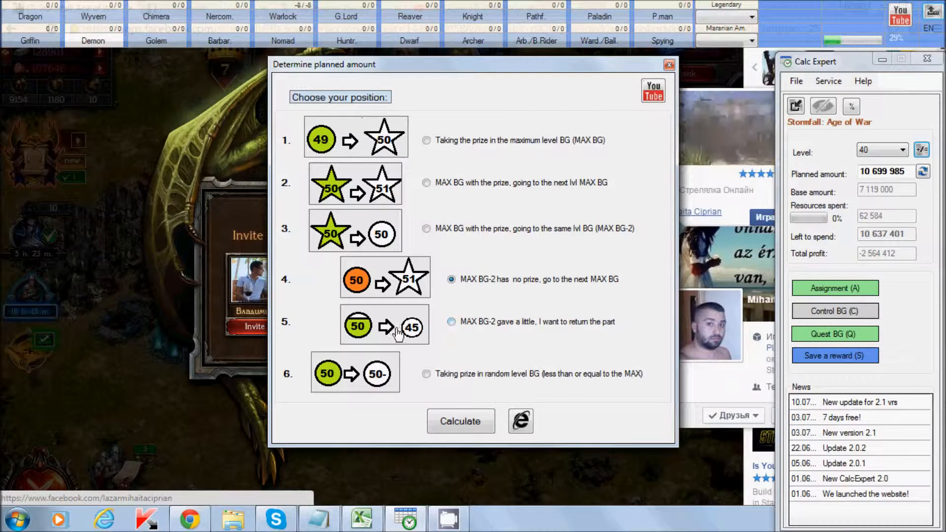
{"action": "left_click", "coordinate": [451, 322]}
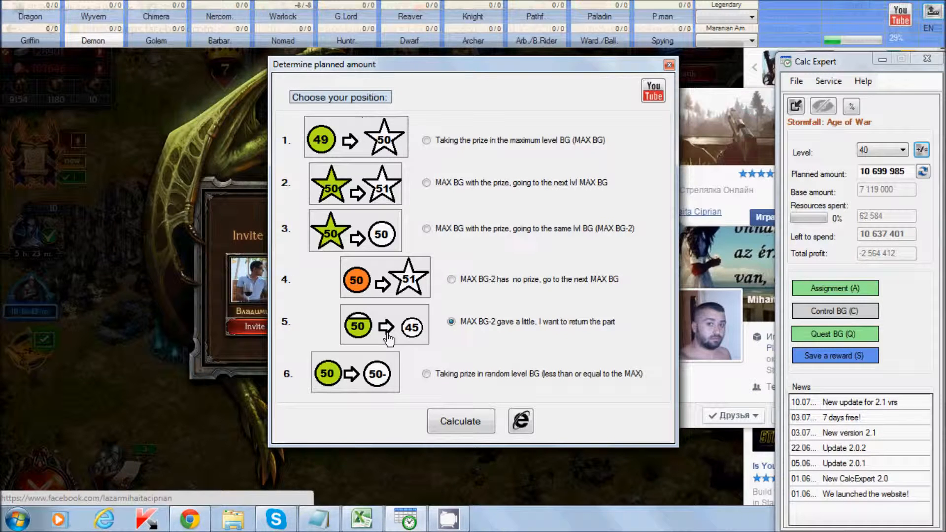
{"action": "mouse_move", "coordinate": [452, 386]}
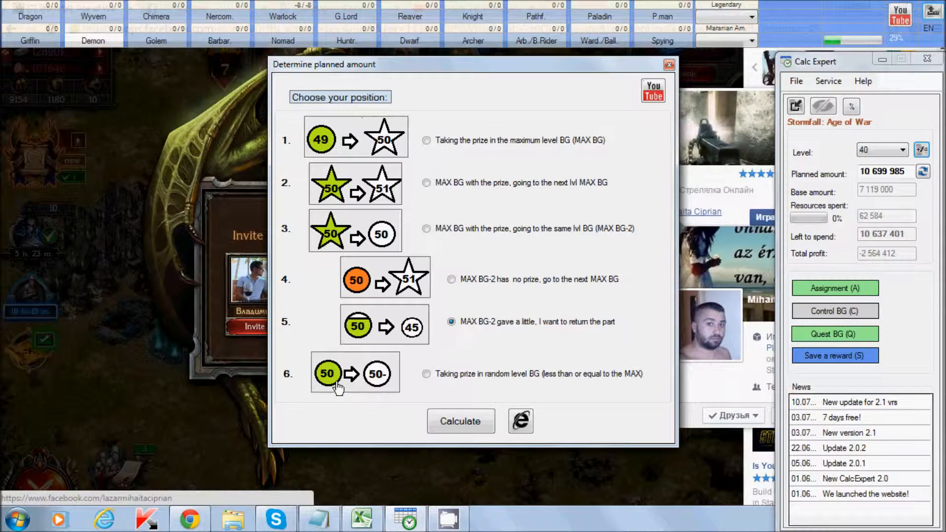
Step: Pick the random lower-level BG position and close the dialog without recalculating
{"action": "left_click", "coordinate": [426, 374]}
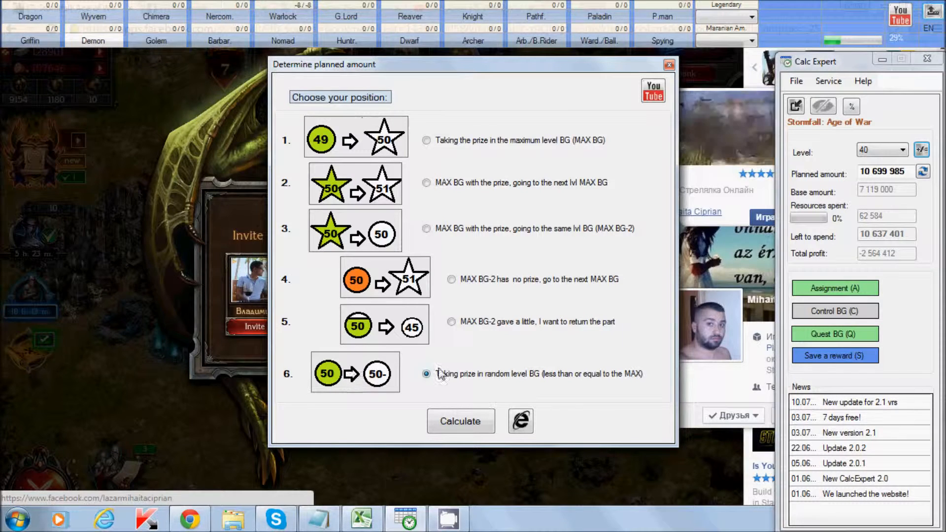
{"action": "mouse_move", "coordinate": [410, 388]}
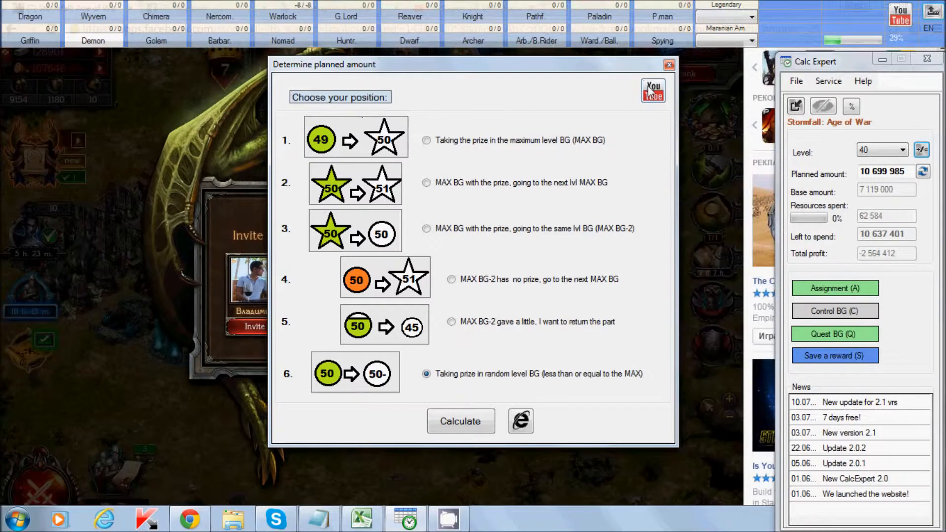
{"action": "mouse_move", "coordinate": [585, 150]}
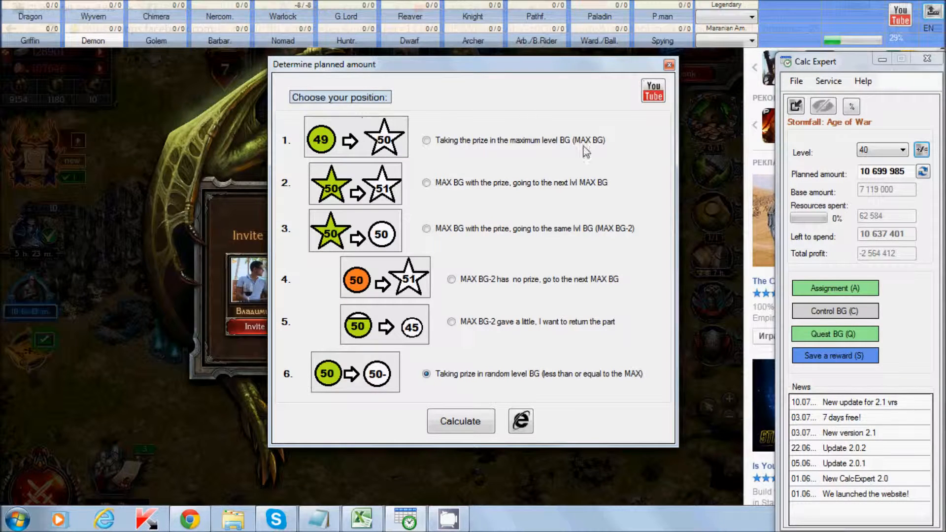
{"action": "left_click", "coordinate": [668, 64]}
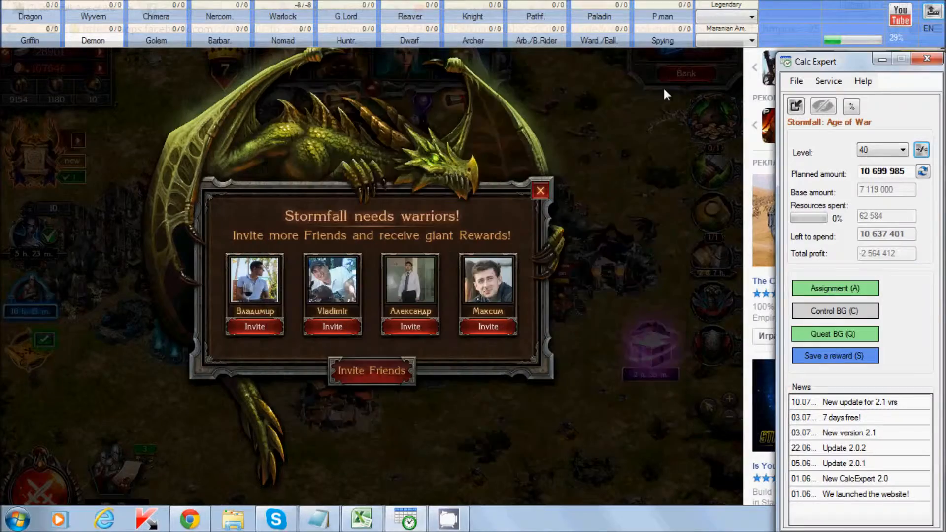
Step: Browse the Eagle's Nest battleground list across two pages, then close it
{"action": "left_click", "coordinate": [538, 190]}
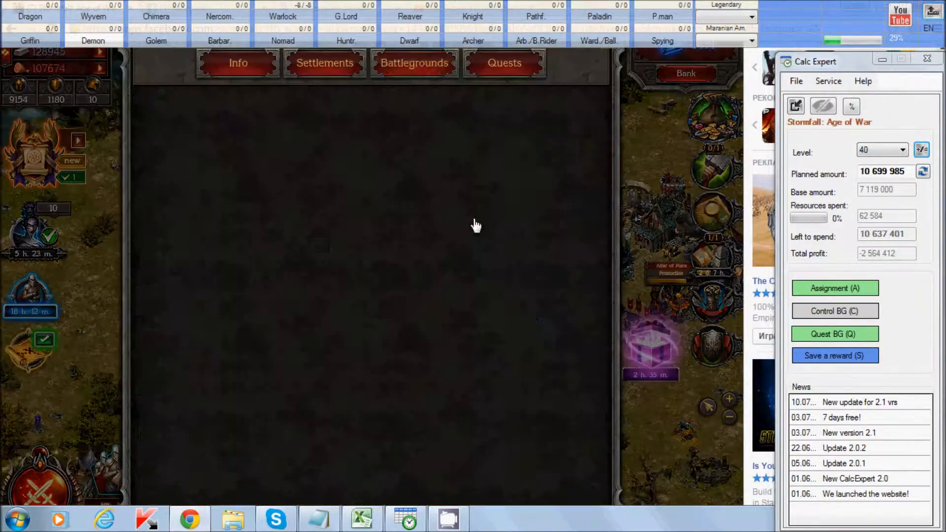
{"action": "left_click", "coordinate": [414, 62]}
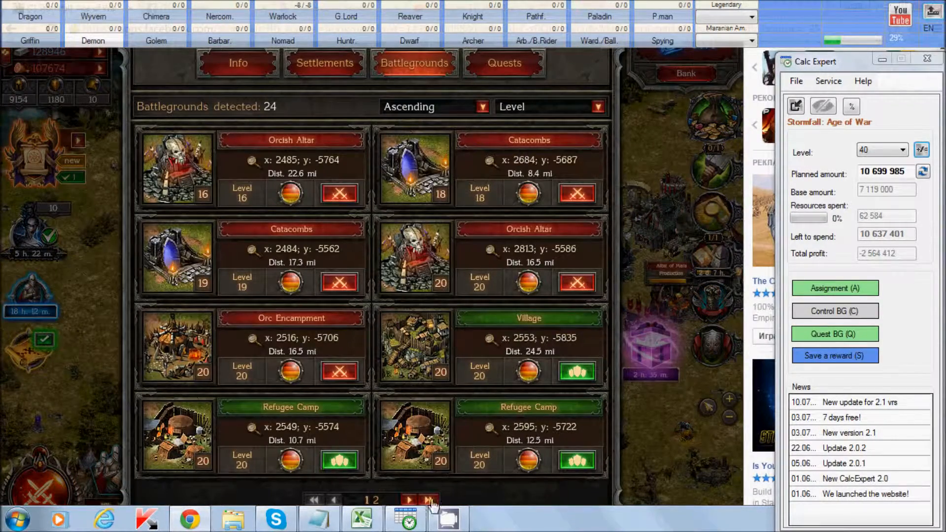
{"action": "left_click", "coordinate": [409, 500]}
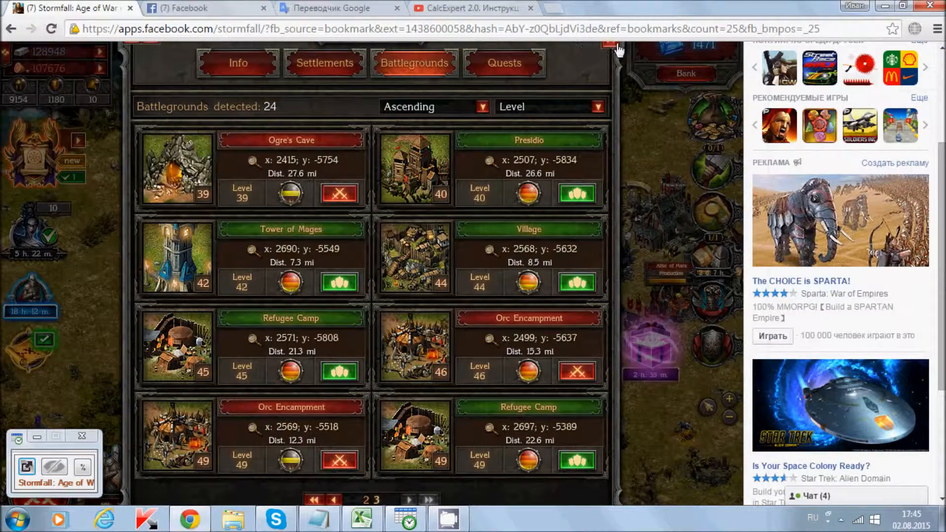
{"action": "left_click", "coordinate": [607, 45]}
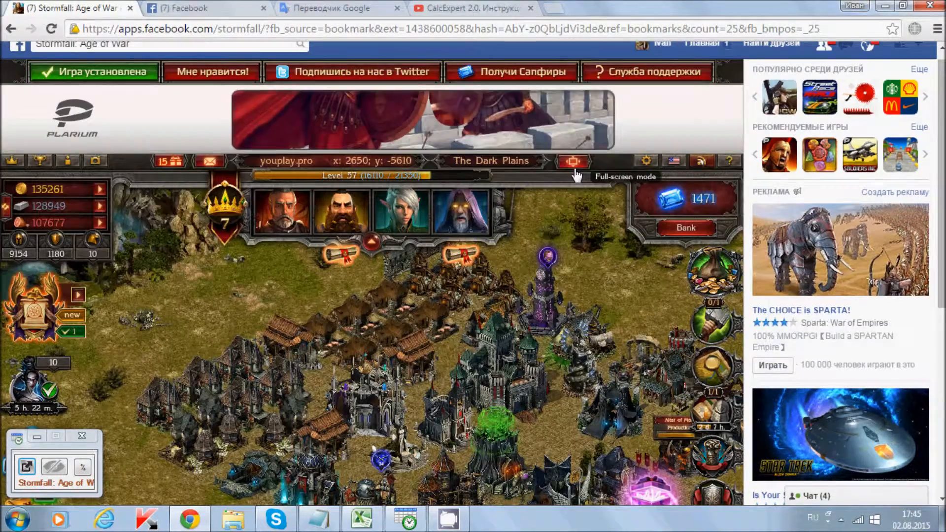
Step: Run the game full-screen, view the level 49 quest battlegrounds, and restore Calc Expert
{"action": "left_click", "coordinate": [572, 161]}
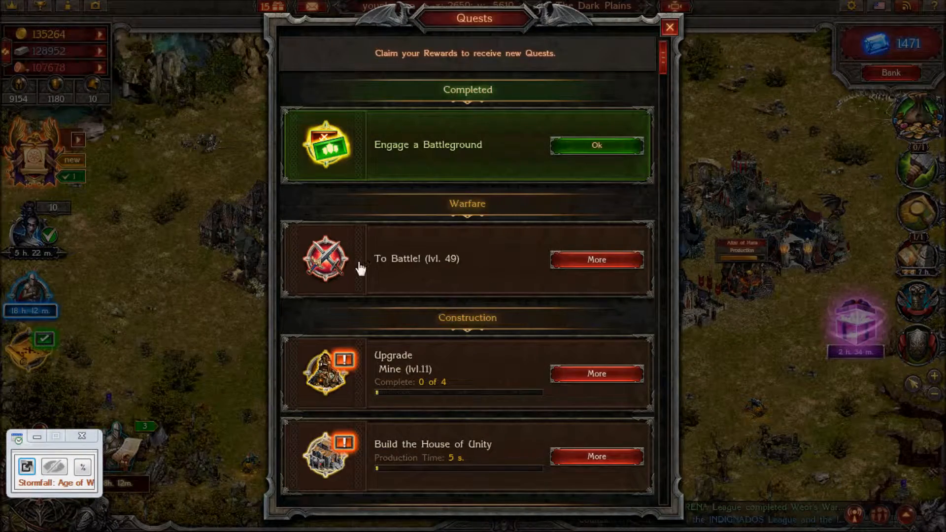
{"action": "mouse_move", "coordinate": [443, 264]}
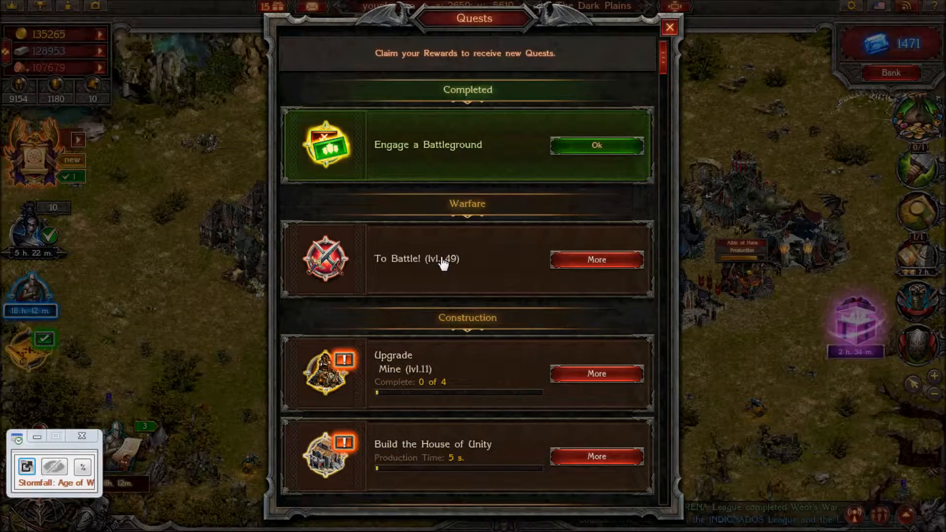
{"action": "mouse_move", "coordinate": [425, 274]}
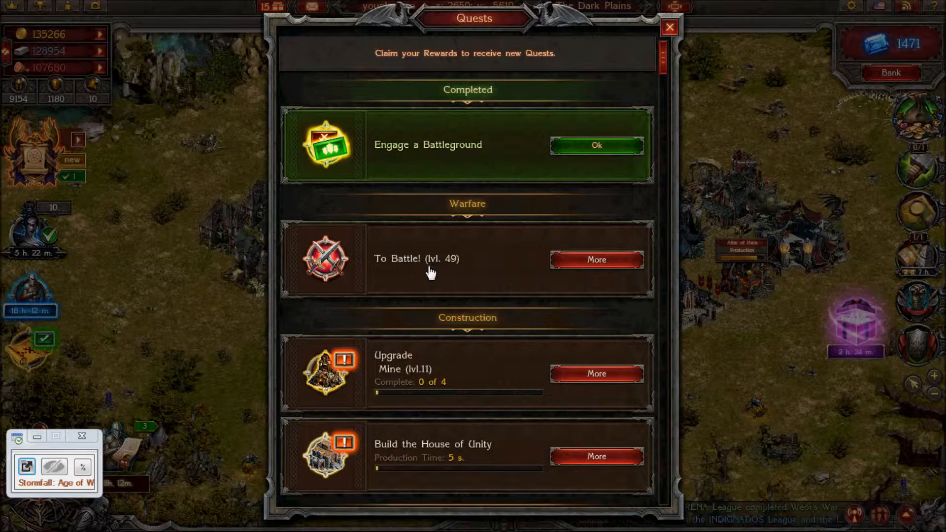
{"action": "left_click", "coordinate": [595, 259]}
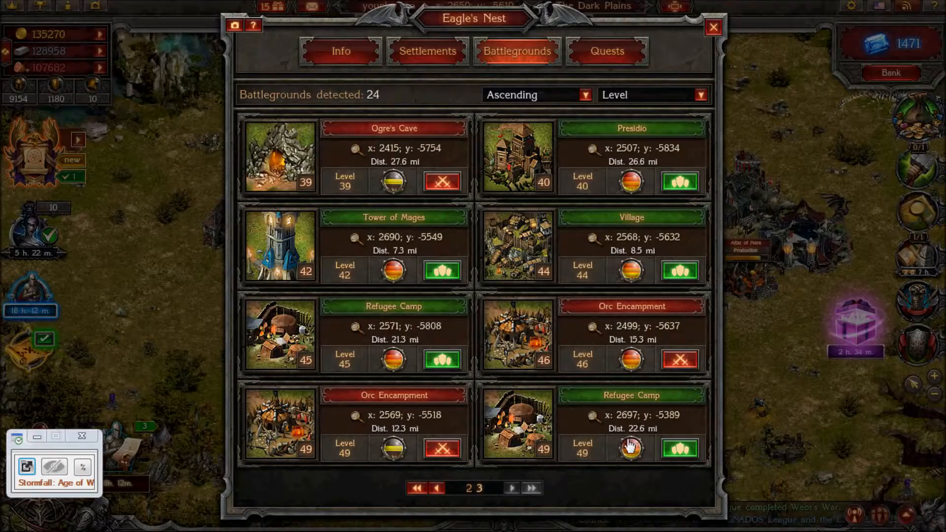
{"action": "mouse_move", "coordinate": [629, 449]}
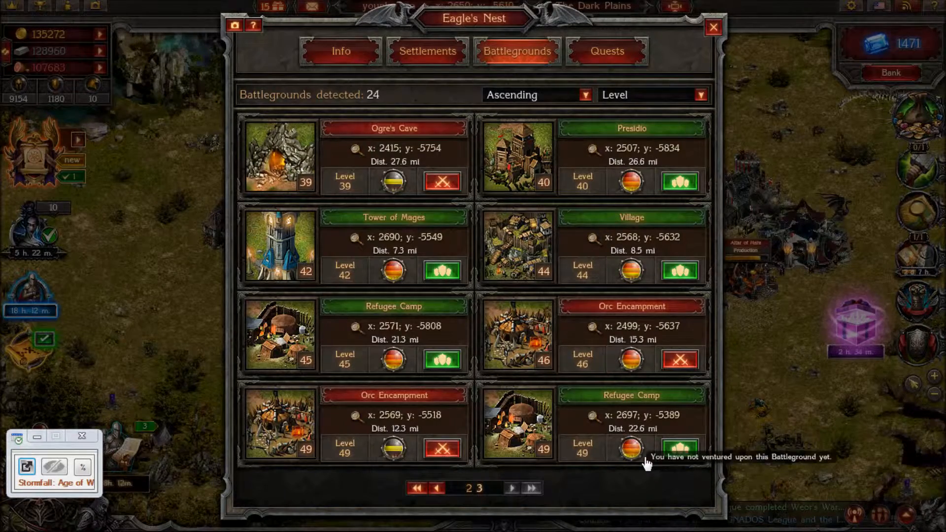
{"action": "left_click", "coordinate": [713, 27]}
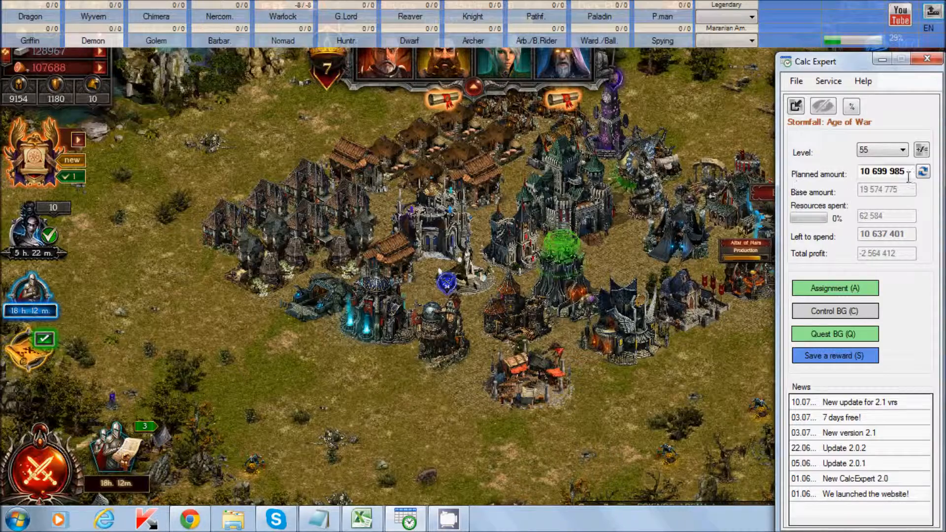
Step: Replace the planned amount with 1,200,000 after opening and closing its options dialog
{"action": "left_click", "coordinate": [921, 150]}
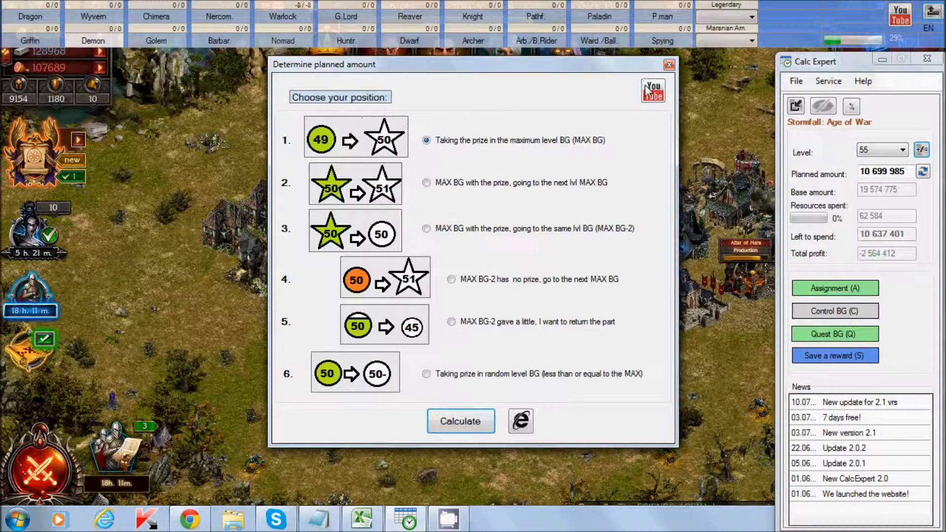
{"action": "left_click", "coordinate": [667, 64]}
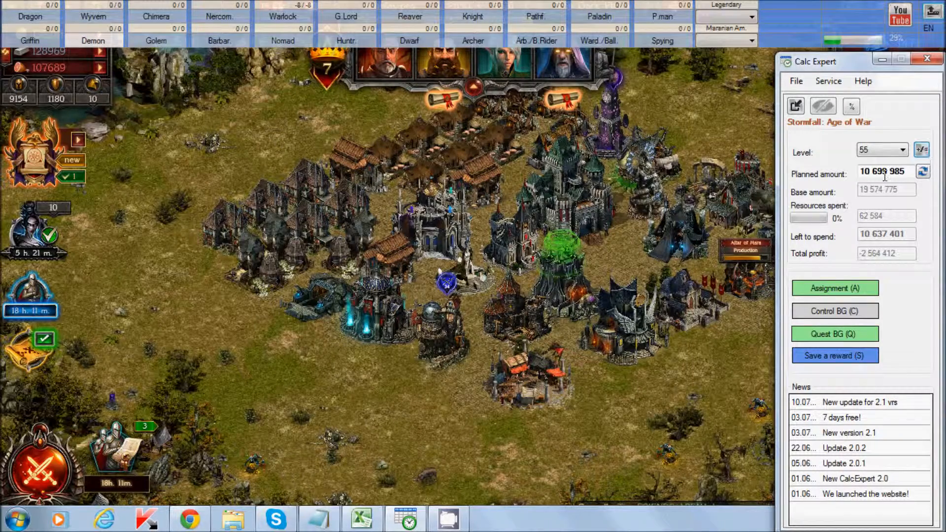
{"action": "triple_click", "coordinate": [883, 172]}
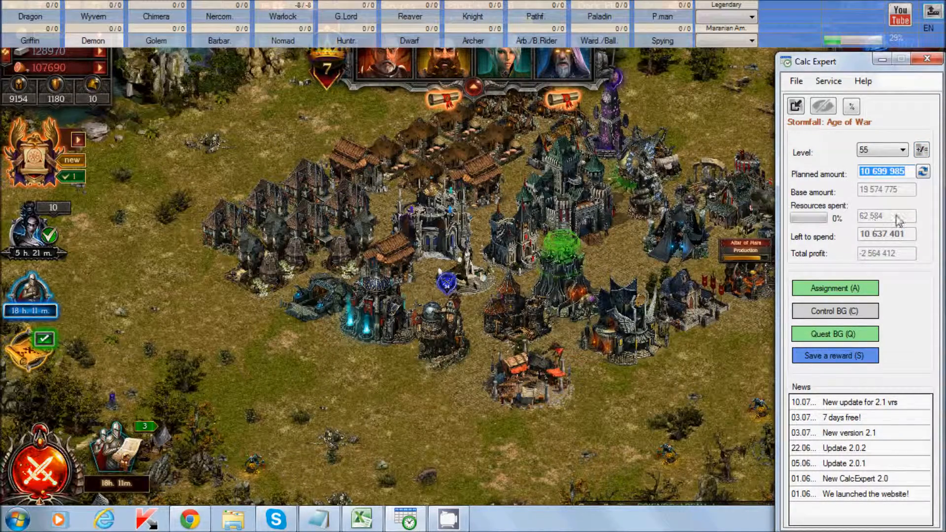
{"action": "type", "text": "1200000"}
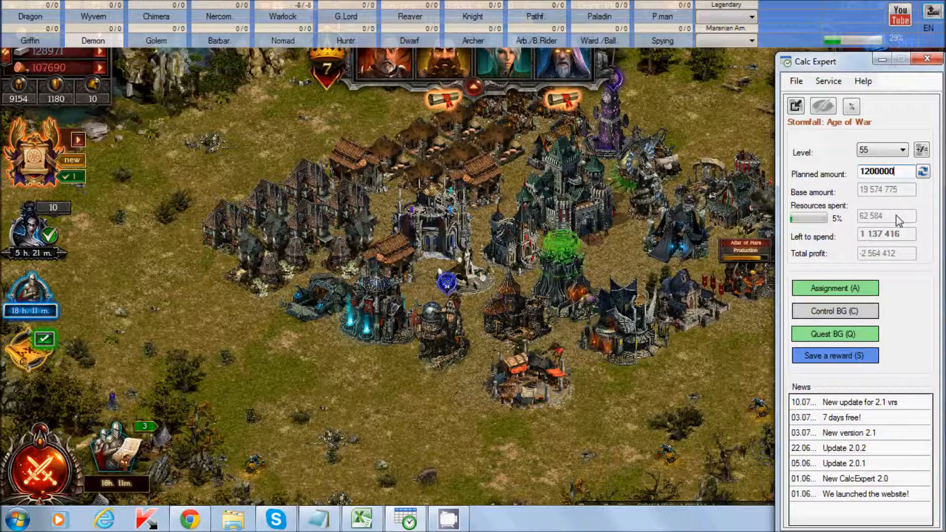
Step: Confirm the 12,000,000 planned amount and close the Determine planned amount dialog
{"action": "left_click", "coordinate": [922, 172]}
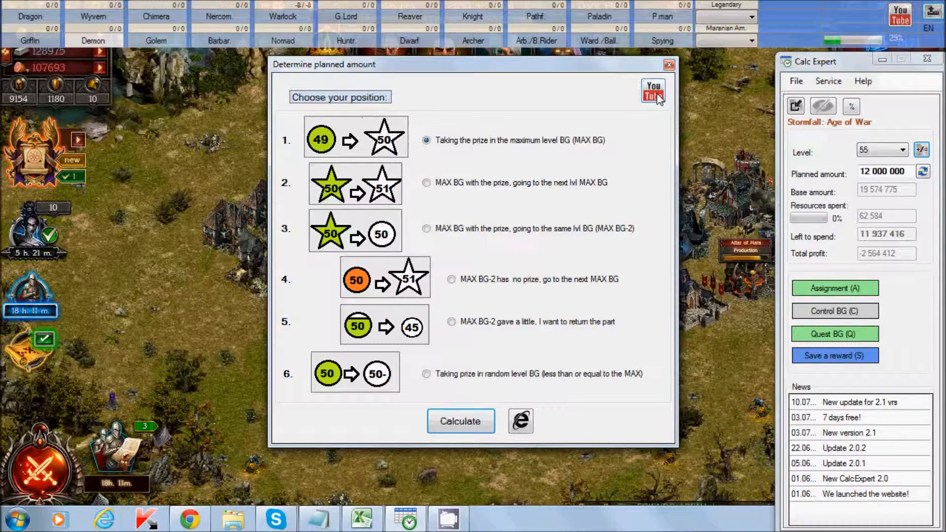
{"action": "mouse_move", "coordinate": [668, 65]}
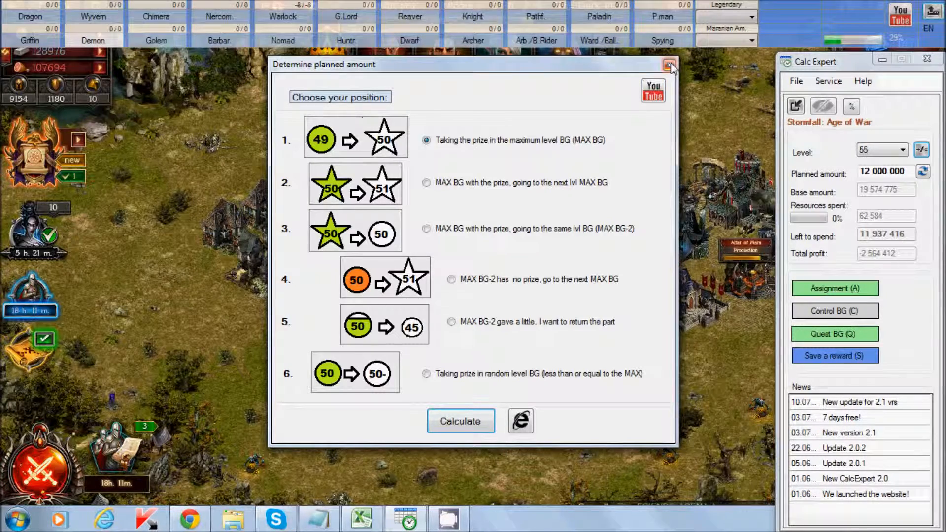
{"action": "left_click", "coordinate": [670, 65]}
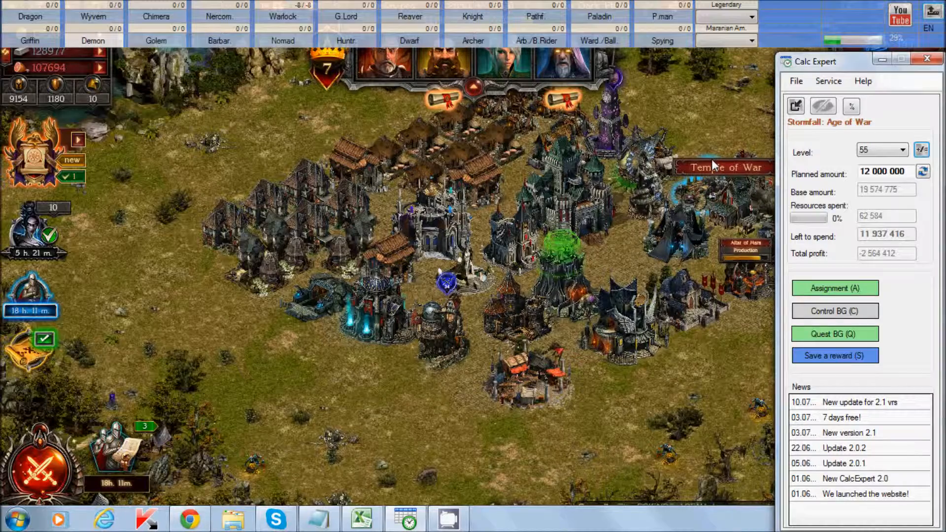